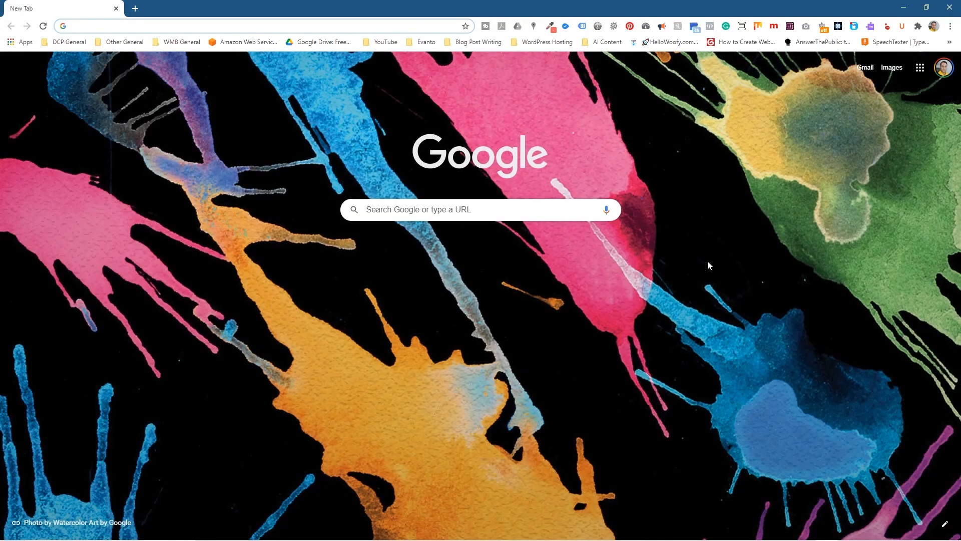
- Search Google for 'davinci resolve'
{"action": "type", "text": "davinci resolve"}
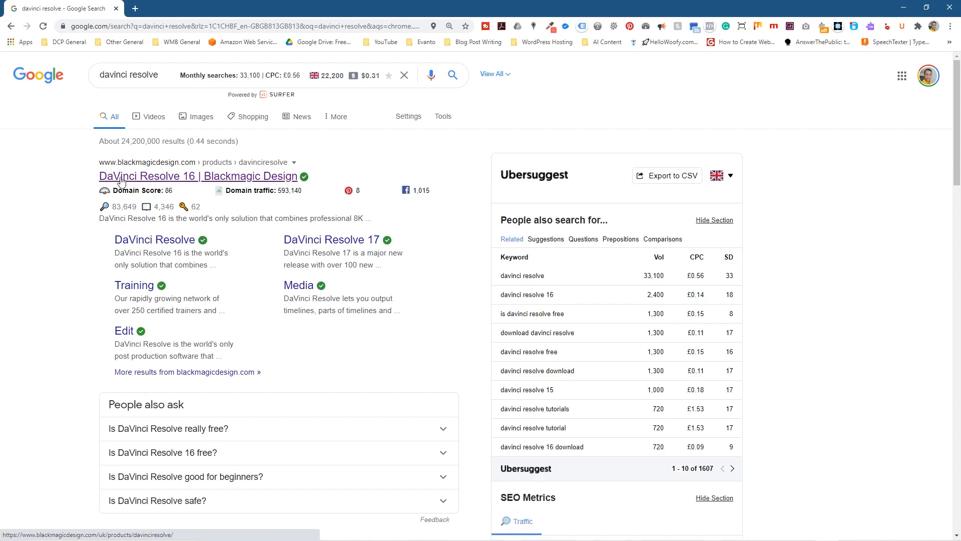
{"action": "mouse_move", "coordinate": [186, 182]}
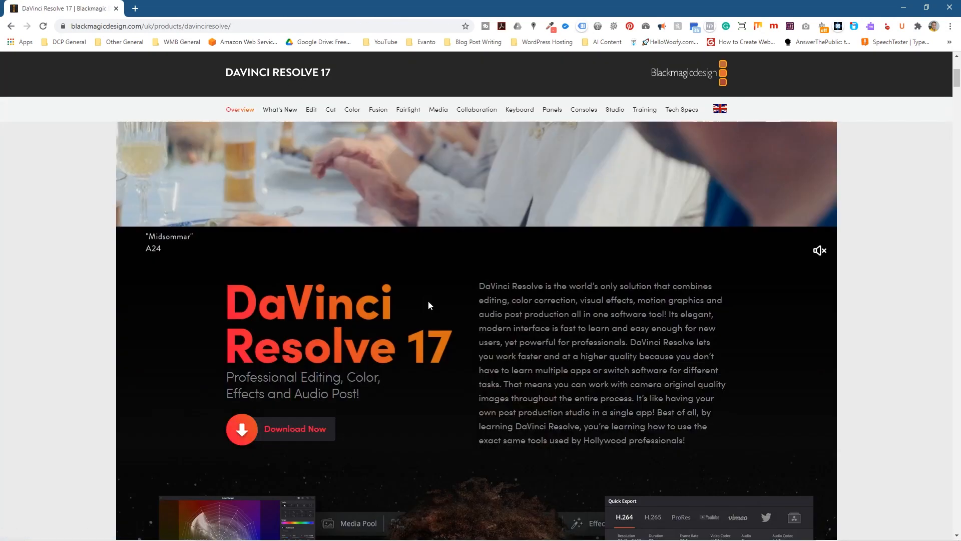
- Scroll the product page down to the free DaVinci Resolve 17 and Studio 17 cards
{"action": "scroll", "scroll_direction": "down", "scroll_amount": 3}
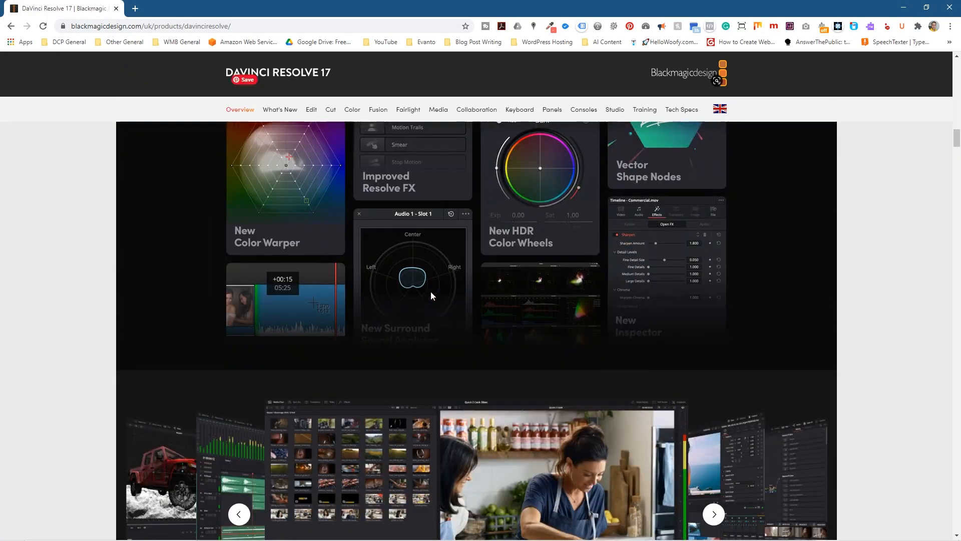
{"action": "scroll", "scroll_direction": "down", "scroll_amount": 3}
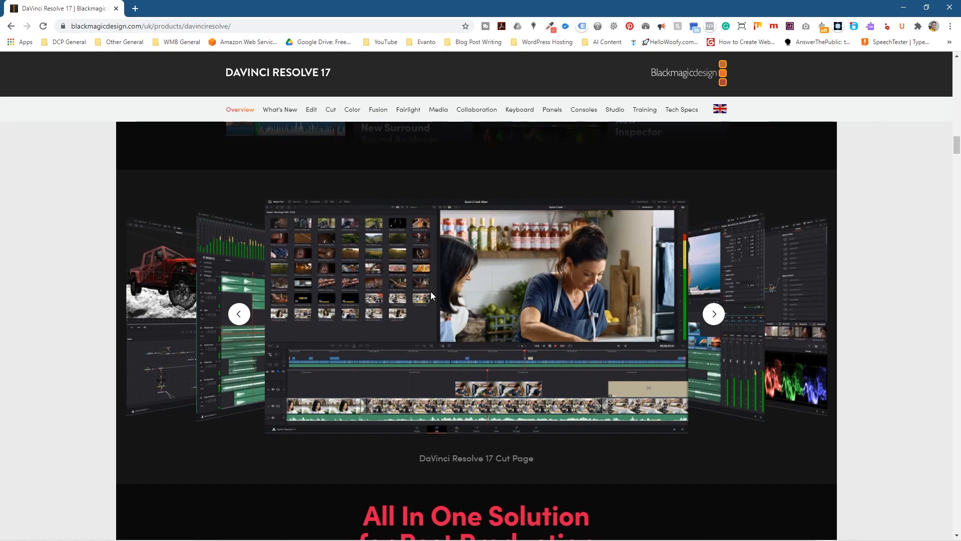
{"action": "scroll", "scroll_direction": "down", "scroll_amount": 3}
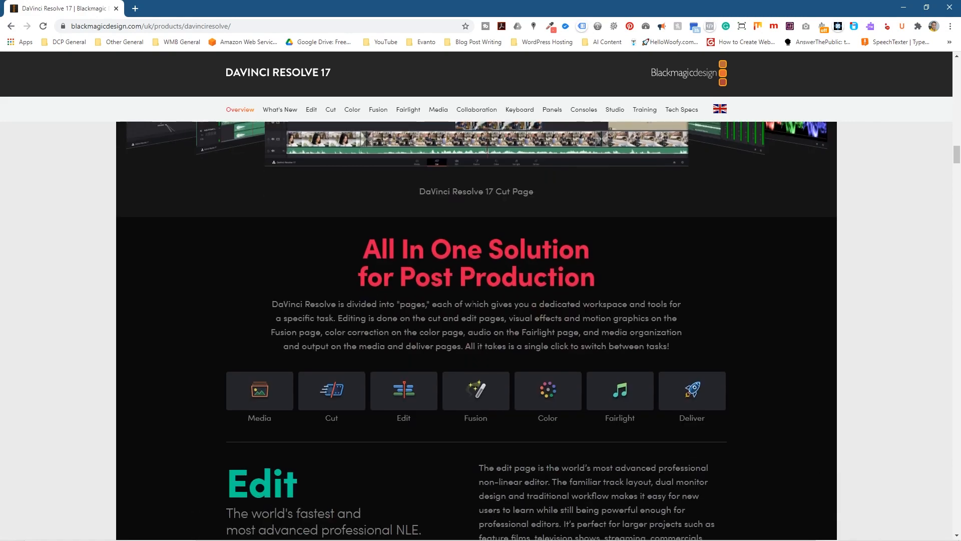
{"action": "scroll", "scroll_direction": "down", "scroll_amount": 3}
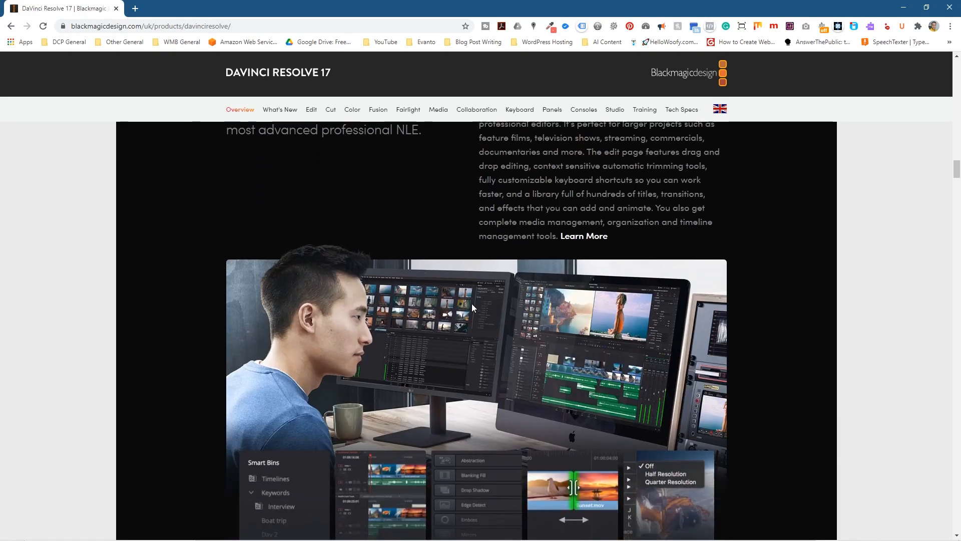
{"action": "scroll", "scroll_direction": "down", "scroll_amount": 3}
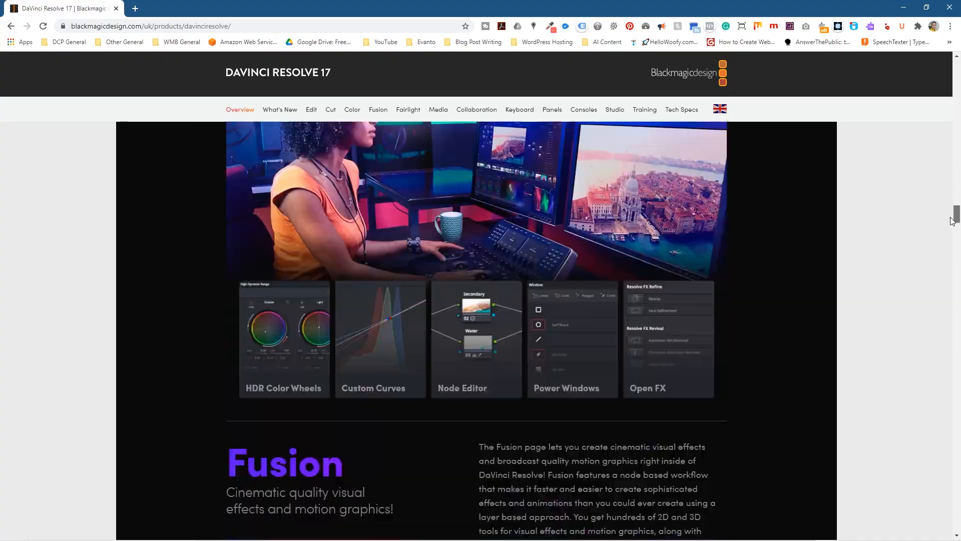
{"action": "scroll", "scroll_direction": "down", "scroll_amount": 3}
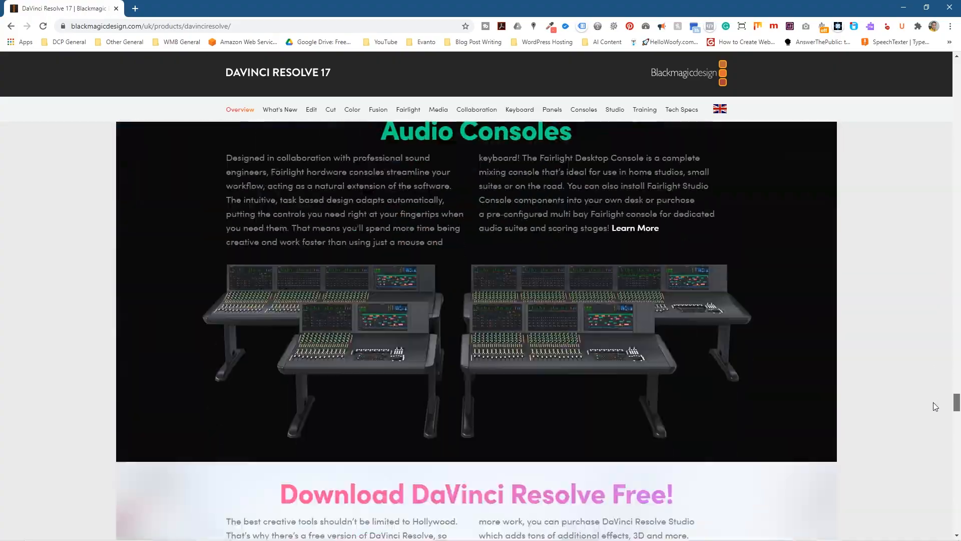
{"action": "scroll", "scroll_direction": "down", "scroll_amount": 3}
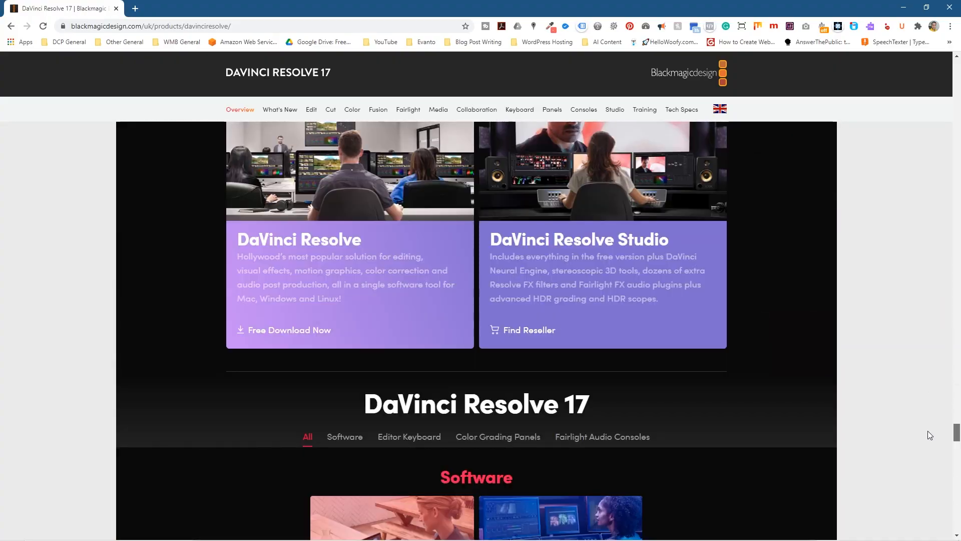
{"action": "scroll", "scroll_direction": "up", "scroll_amount": 3}
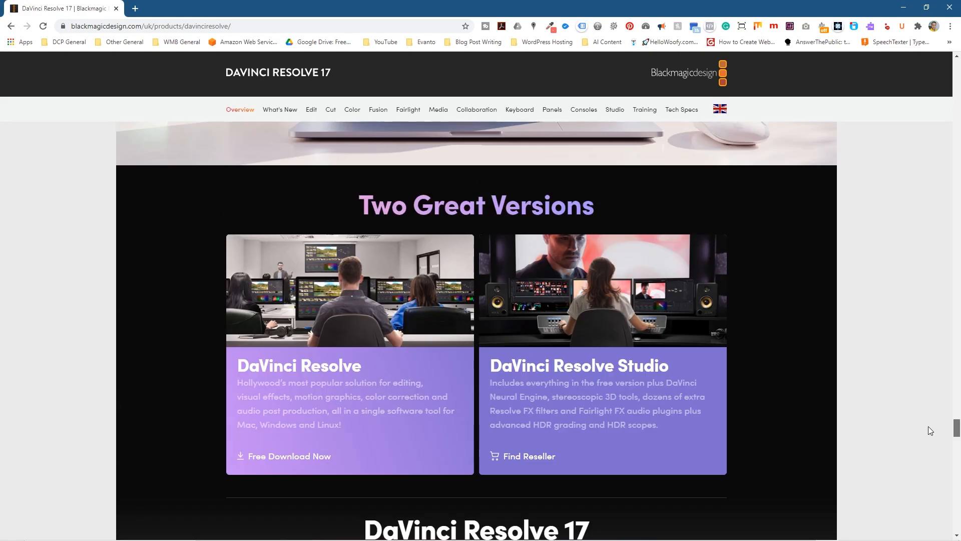
{"action": "scroll", "scroll_direction": "down", "scroll_amount": 3}
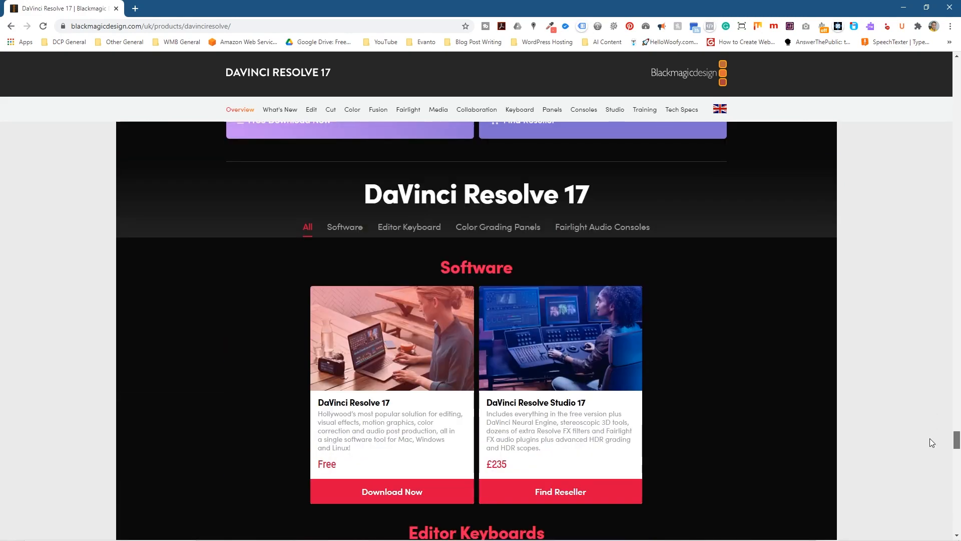
{"action": "scroll", "scroll_direction": "down", "scroll_amount": 3}
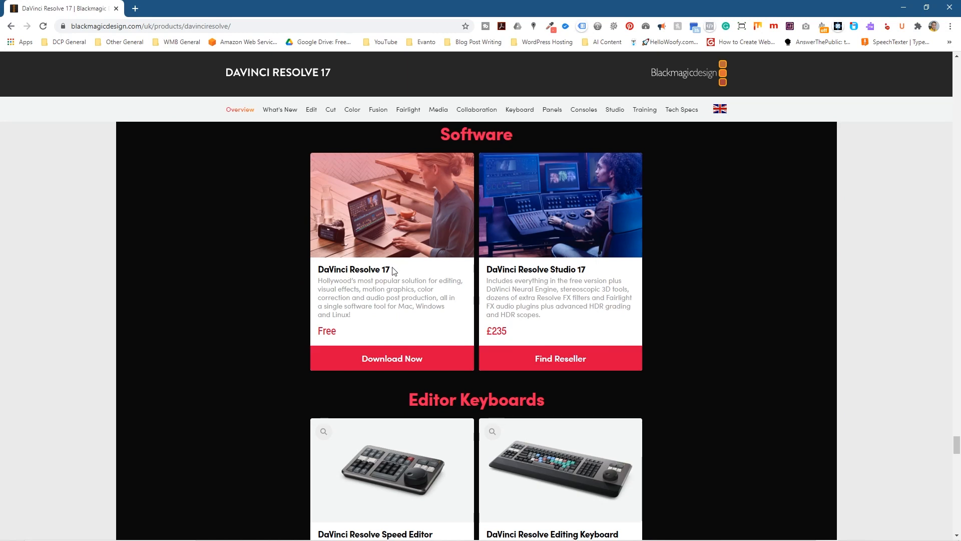
{"action": "double_click", "coordinate": [326, 330]}
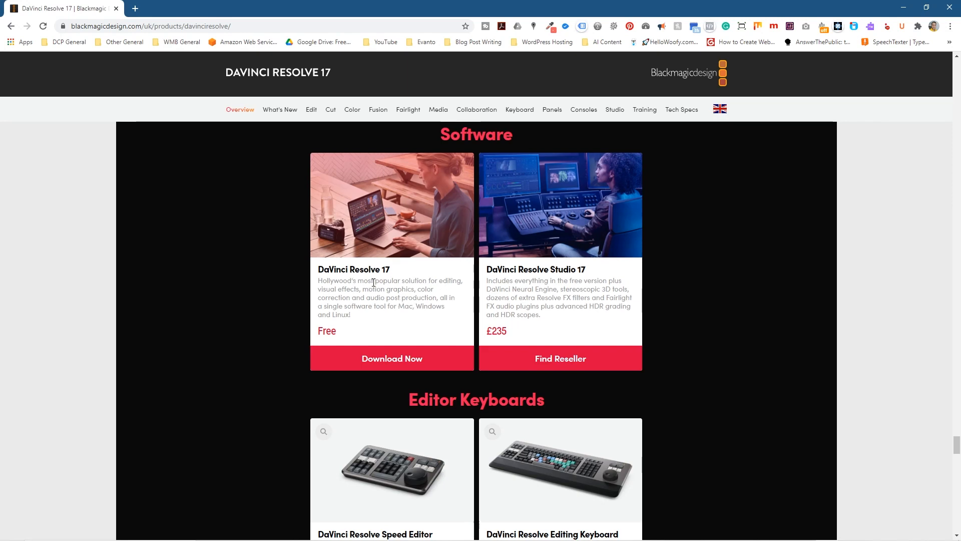
{"action": "double_click", "coordinate": [404, 306]}
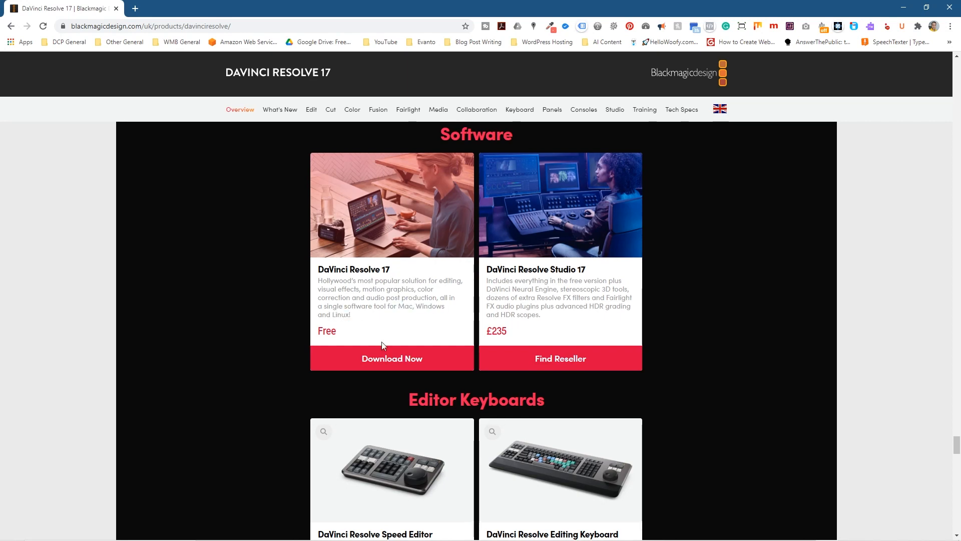
- Register for the Windows DaVinci Resolve 17 Beta with 'YouTube Video Editing' and submit
{"action": "left_click", "coordinate": [391, 359]}
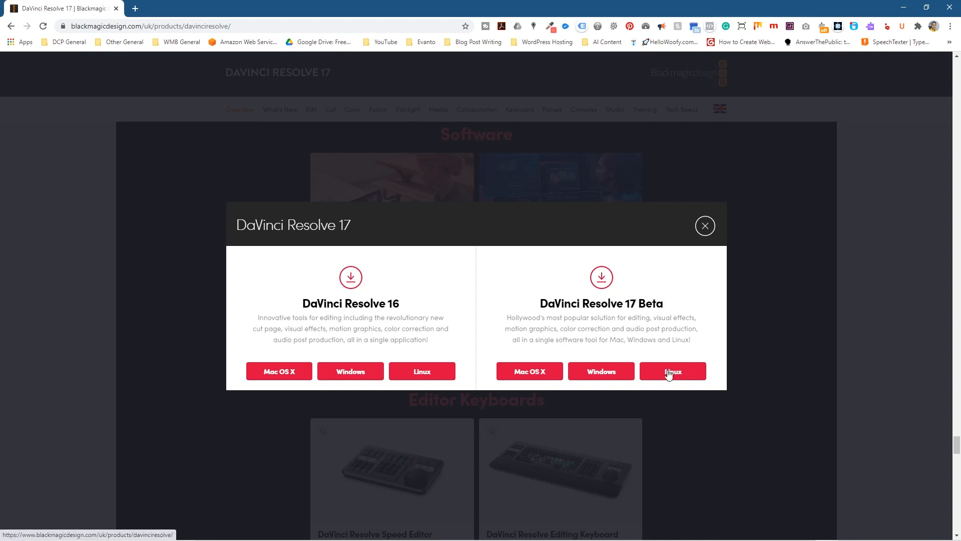
{"action": "mouse_move", "coordinate": [600, 372]}
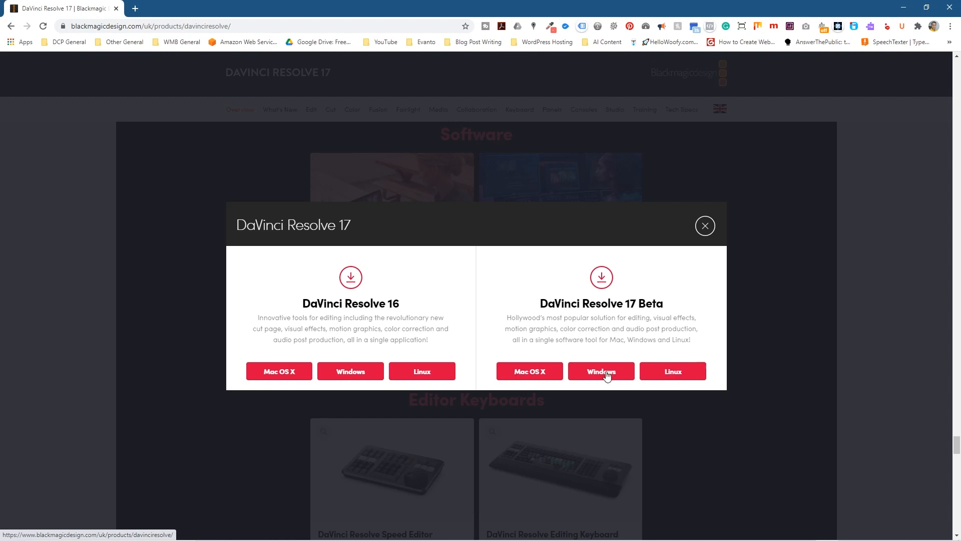
{"action": "left_click", "coordinate": [601, 371]}
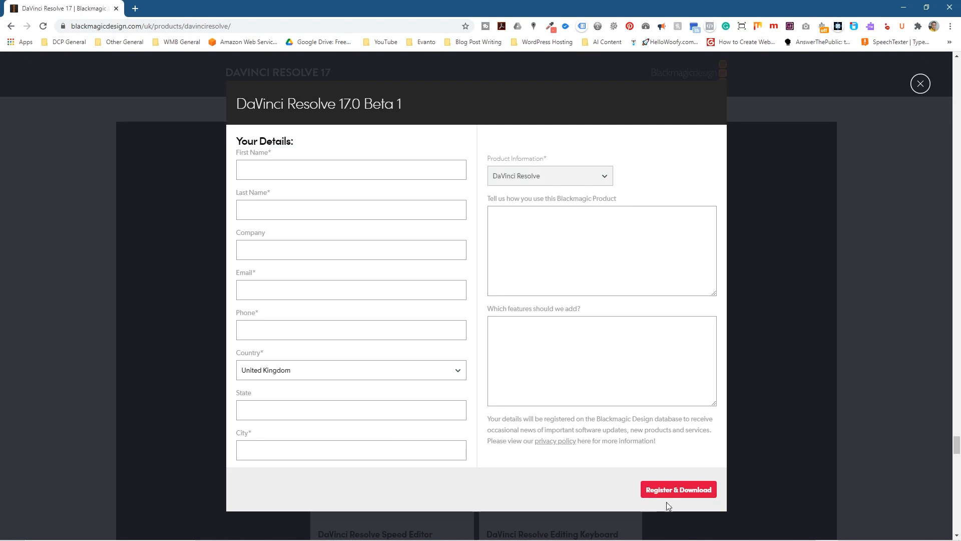
{"action": "type", "text": "YouTube Video Editing"}
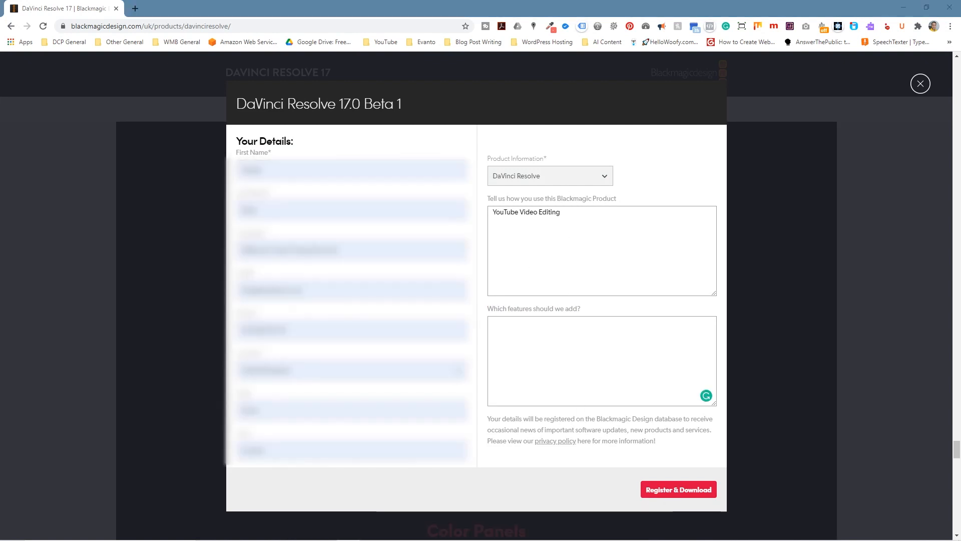
{"action": "mouse_move", "coordinate": [669, 480]}
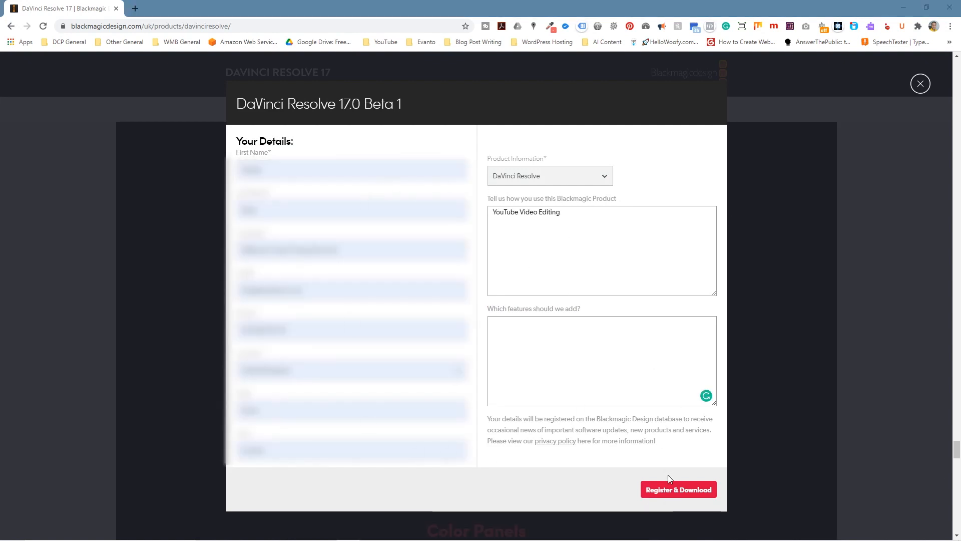
{"action": "mouse_move", "coordinate": [687, 493]}
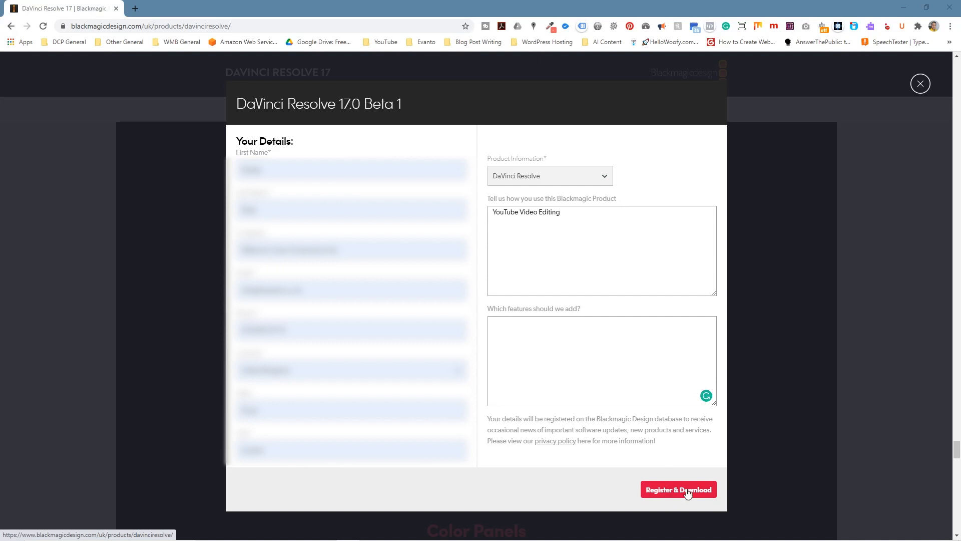
{"action": "left_click", "coordinate": [678, 489]}
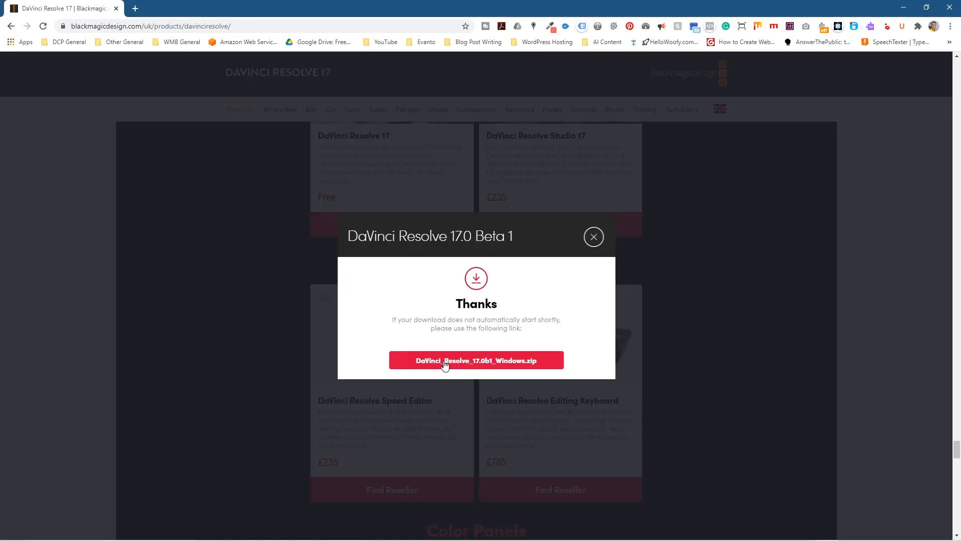
- Start downloading DaVinci_Resolve_17.0b1_Windows.zip from the Thanks dialog
{"action": "left_click", "coordinate": [475, 360]}
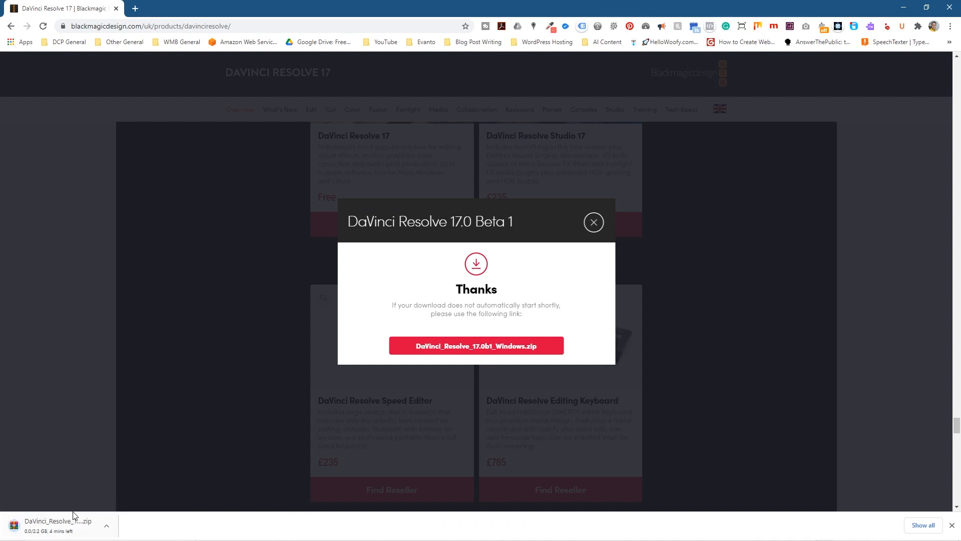
{"action": "mouse_move", "coordinate": [58, 524]}
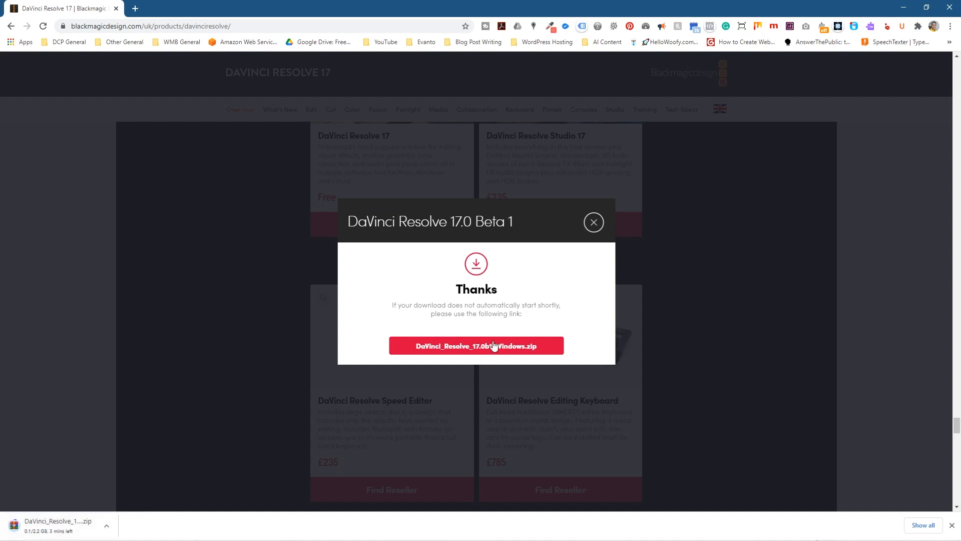
{"action": "left_click", "coordinate": [476, 346]}
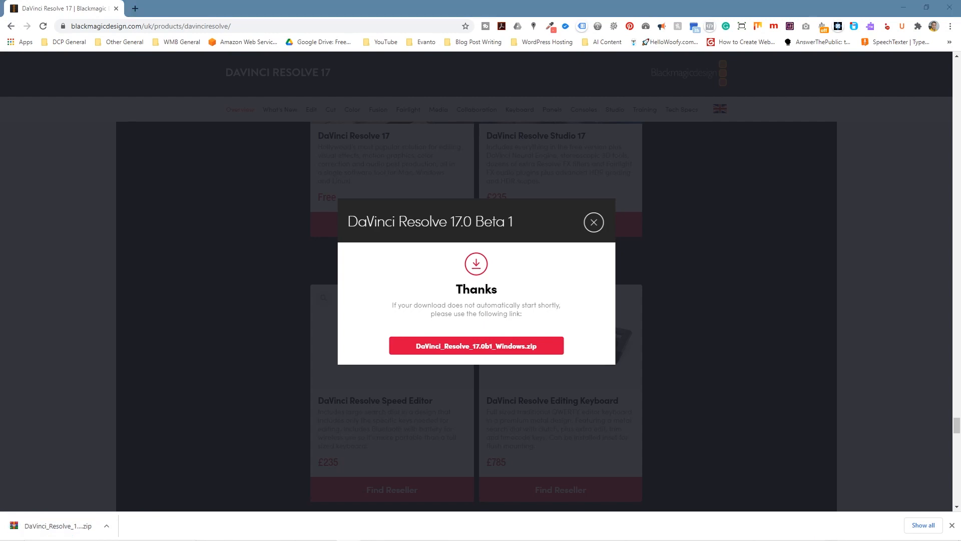
{"action": "mouse_move", "coordinate": [366, 15]}
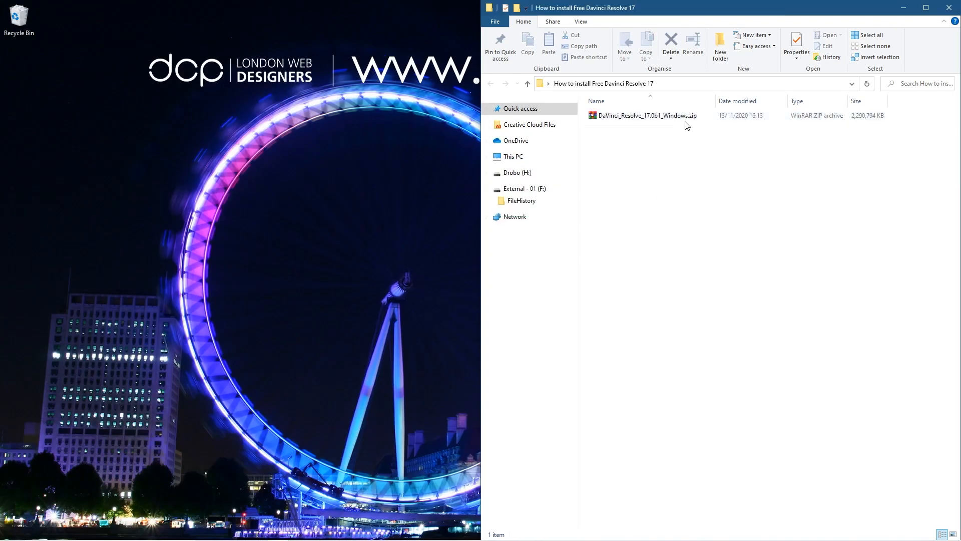
- Extract the zip, open the DaVinci_Resolve_17.0b1_Windows folder and select the installer
{"action": "right_click", "coordinate": [644, 115]}
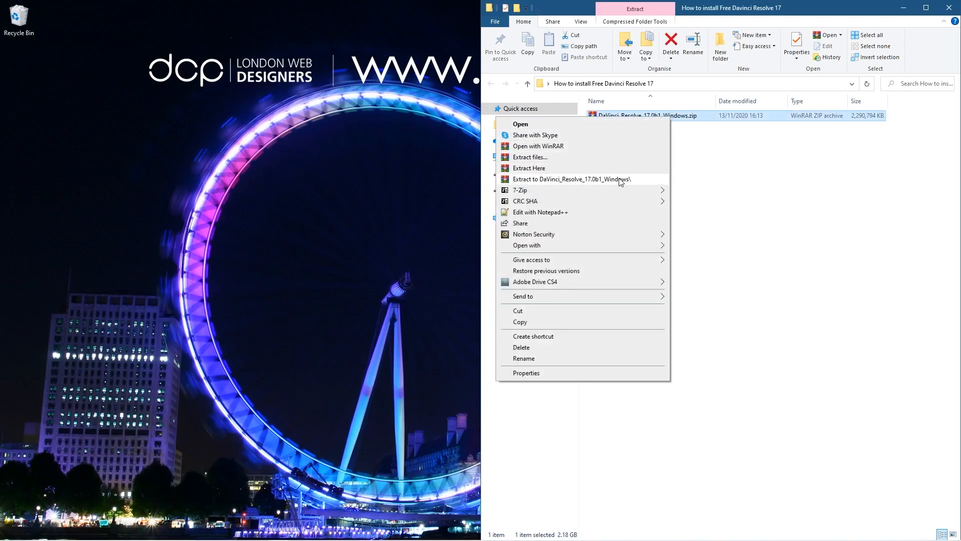
{"action": "left_click", "coordinate": [571, 179]}
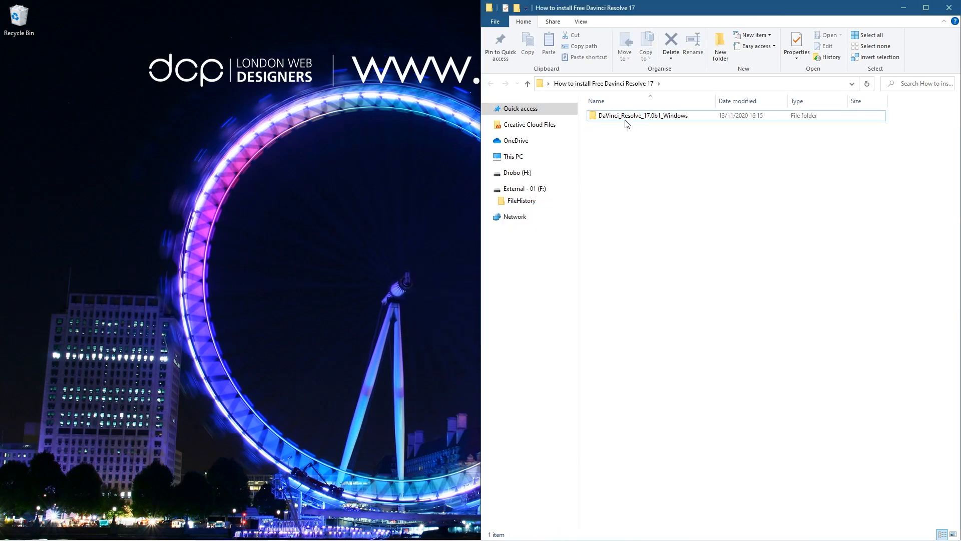
{"action": "left_click", "coordinate": [641, 115]}
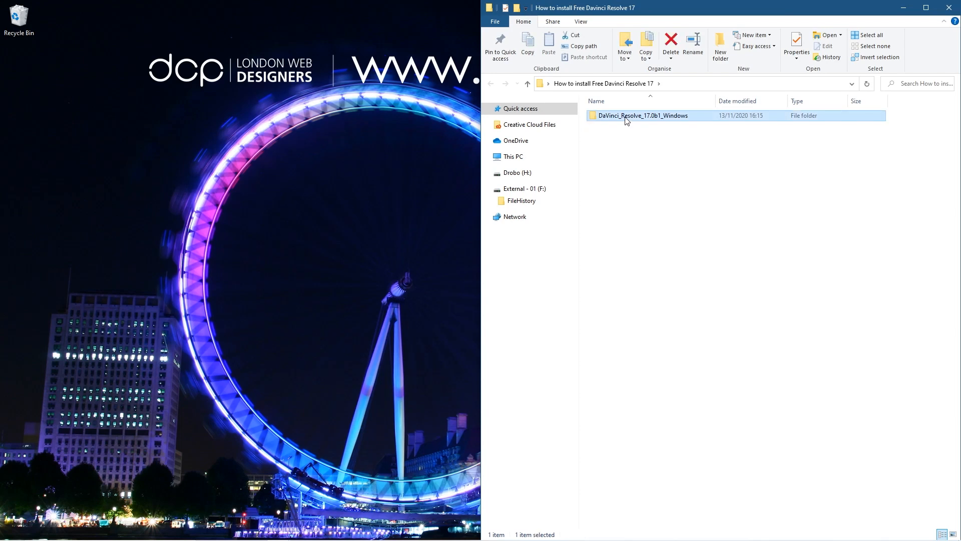
{"action": "double_click", "coordinate": [642, 116]}
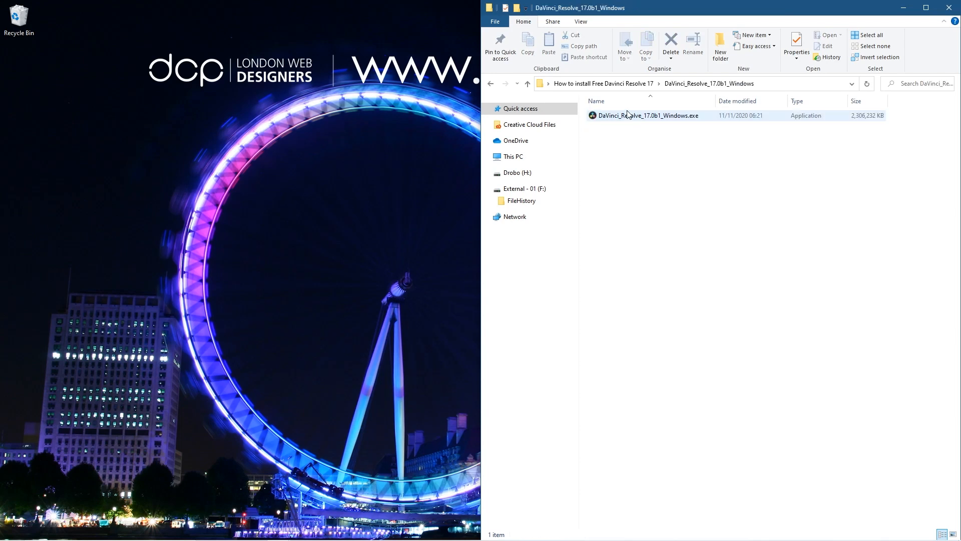
{"action": "left_click", "coordinate": [648, 115]}
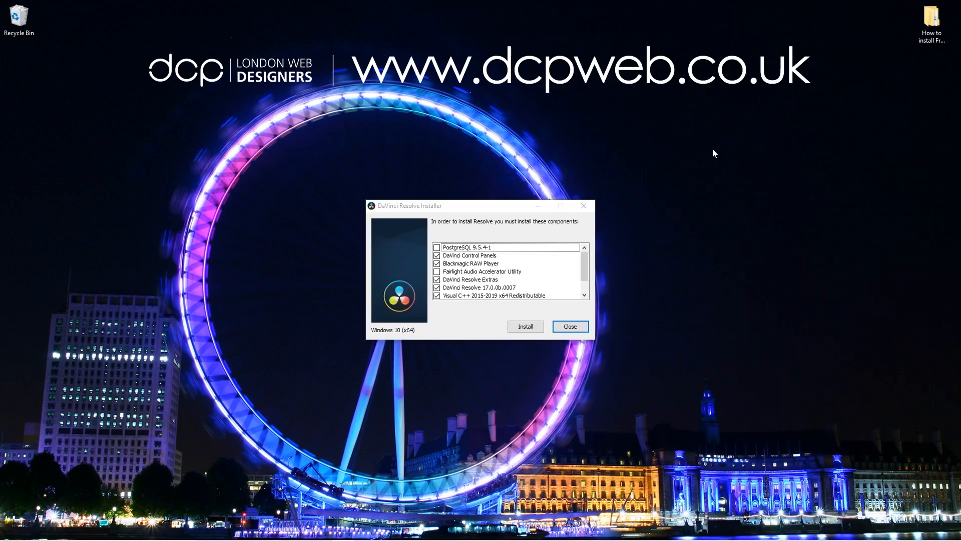
- Install the listed DaVinci Resolve components
{"action": "scroll", "scroll_direction": "down", "scroll_amount": 3}
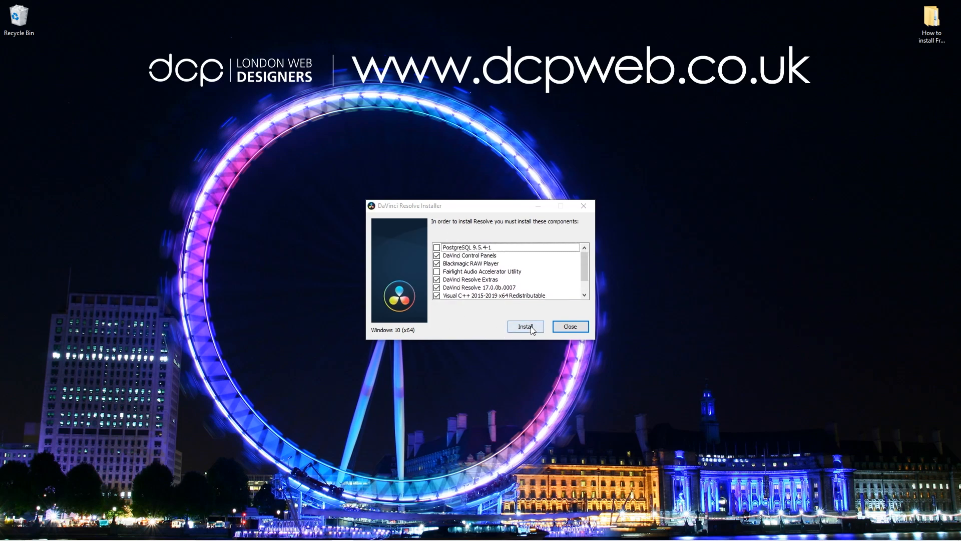
{"action": "left_click", "coordinate": [524, 325]}
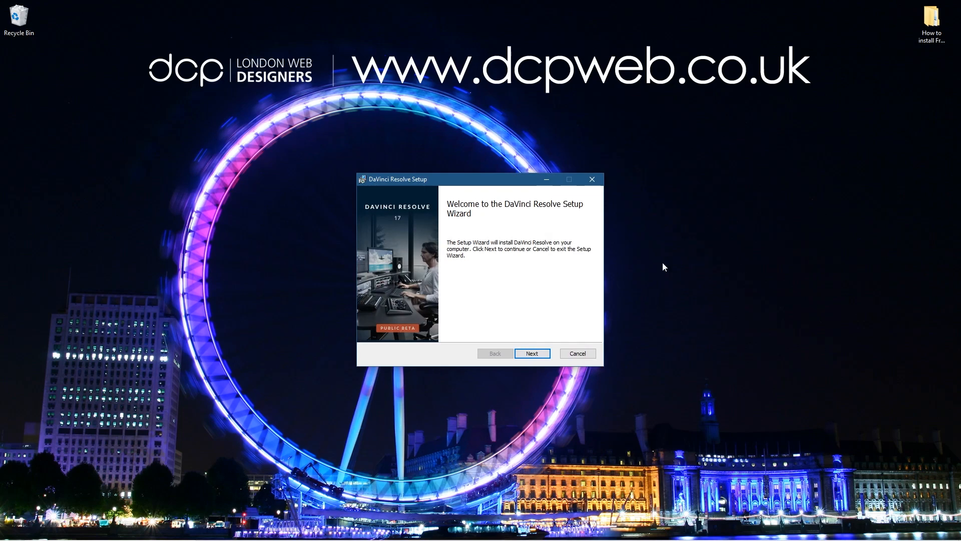
- Accept the licence, keep the default folder, install and finish the wizard
{"action": "left_click", "coordinate": [531, 353]}
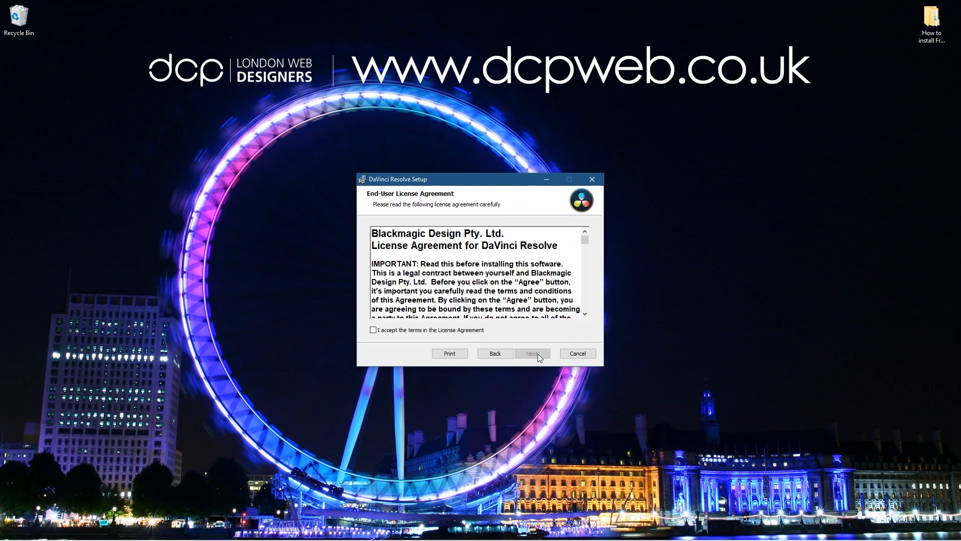
{"action": "left_click", "coordinate": [531, 353]}
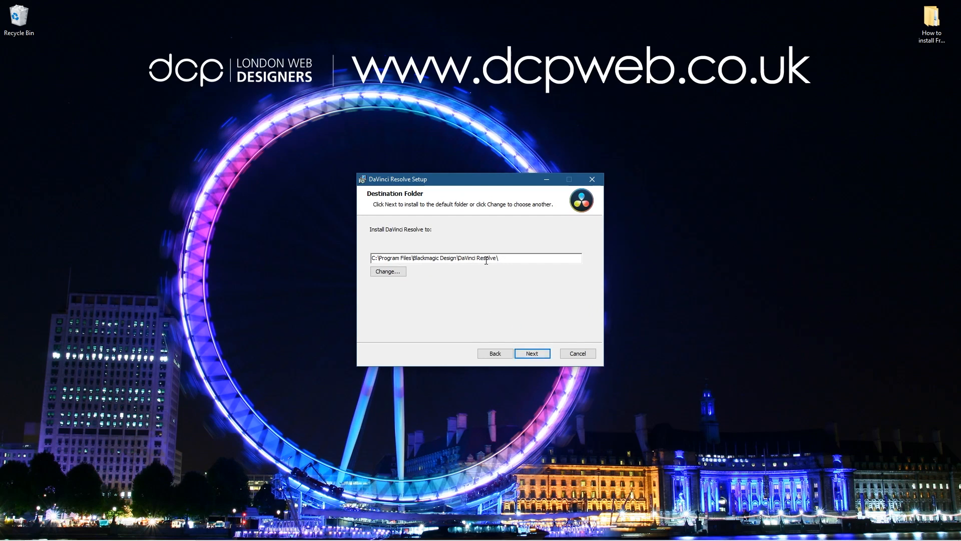
{"action": "left_click", "coordinate": [530, 353]}
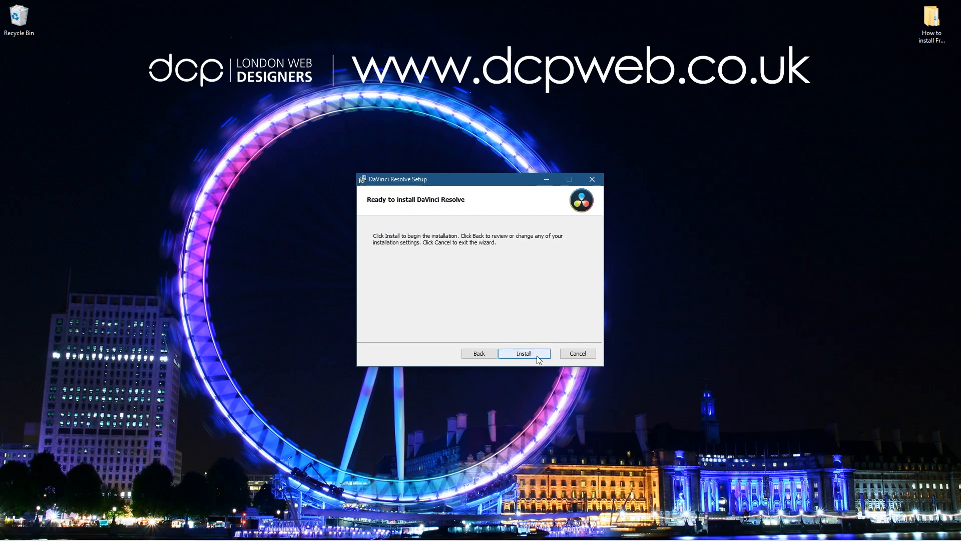
{"action": "left_click", "coordinate": [523, 353]}
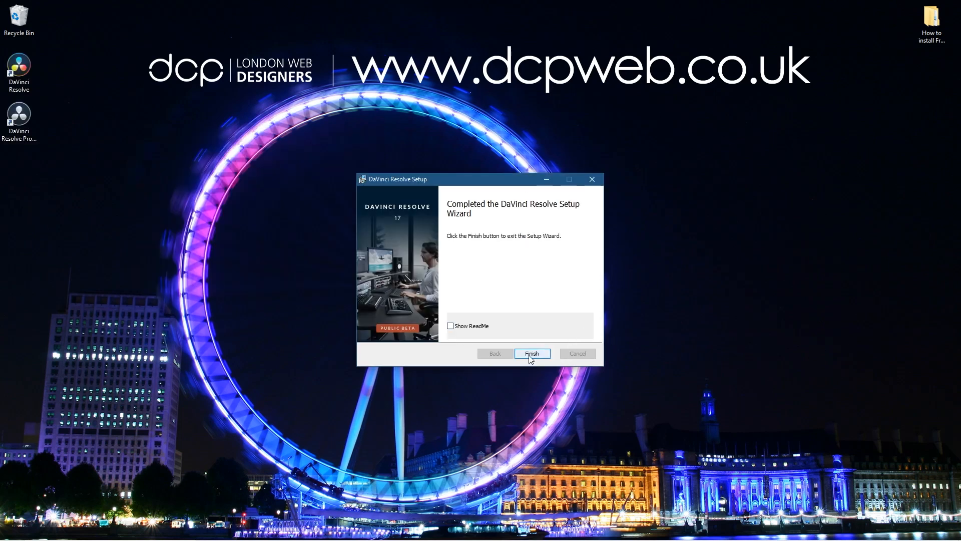
{"action": "left_click", "coordinate": [531, 353]}
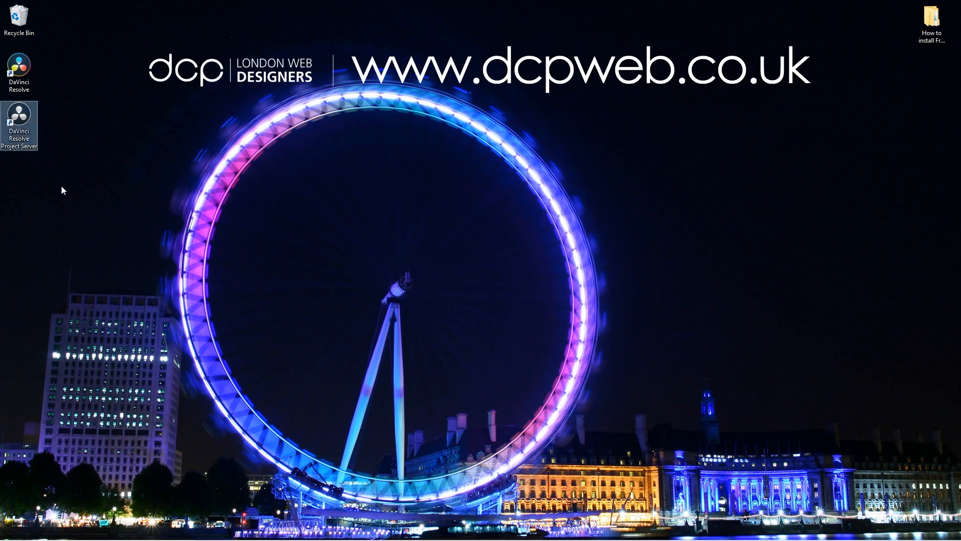
- Open DaVinci Resolve 17 from the Start menu to show its Projects window
{"action": "left_click", "coordinate": [19, 72]}
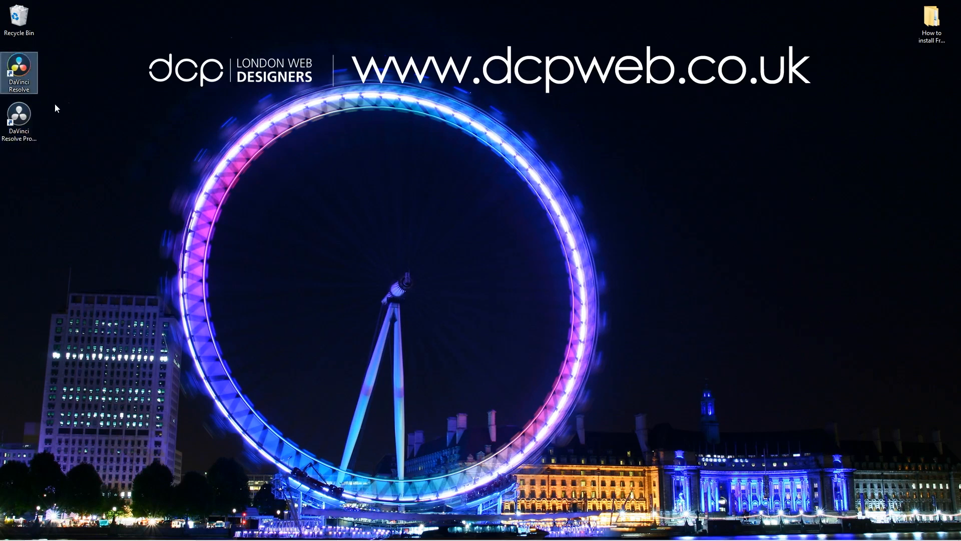
{"action": "left_click", "coordinate": [8, 530]}
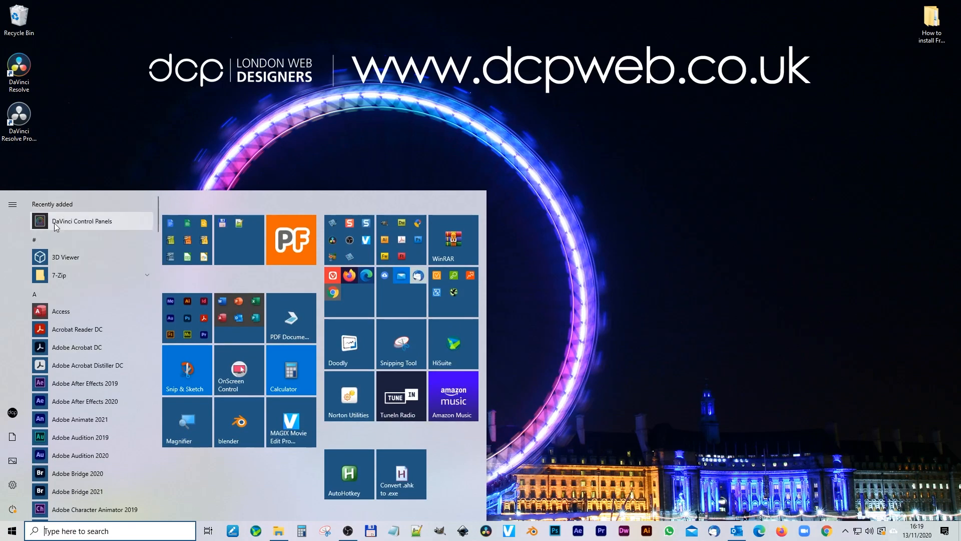
{"action": "scroll", "scroll_direction": "down", "scroll_amount": 3}
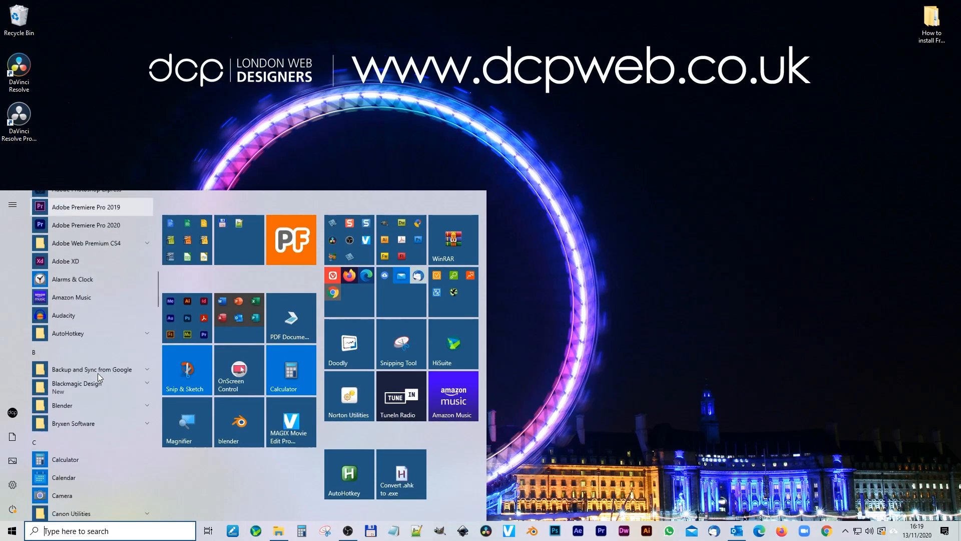
{"action": "scroll", "scroll_direction": "down", "scroll_amount": 3}
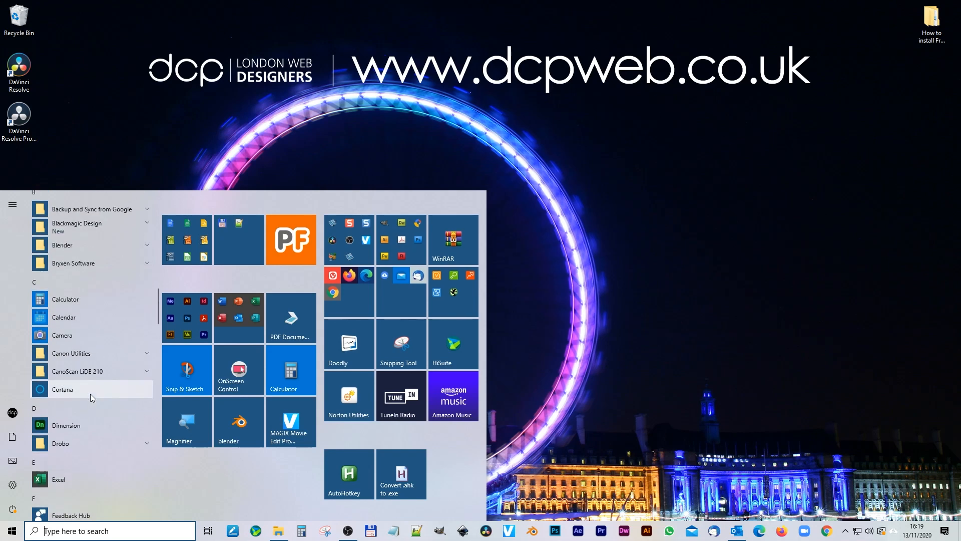
{"action": "left_click", "coordinate": [92, 226]}
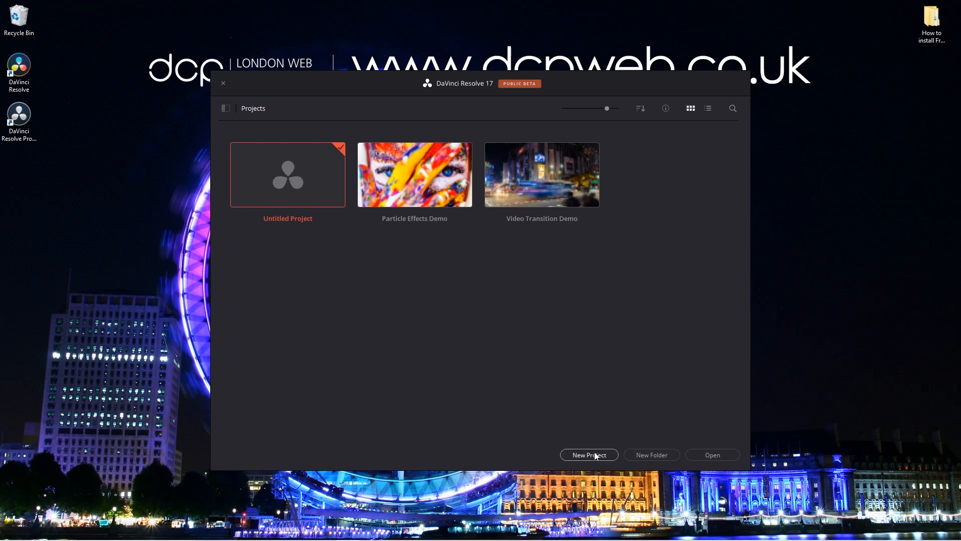
{"action": "mouse_move", "coordinate": [592, 460]}
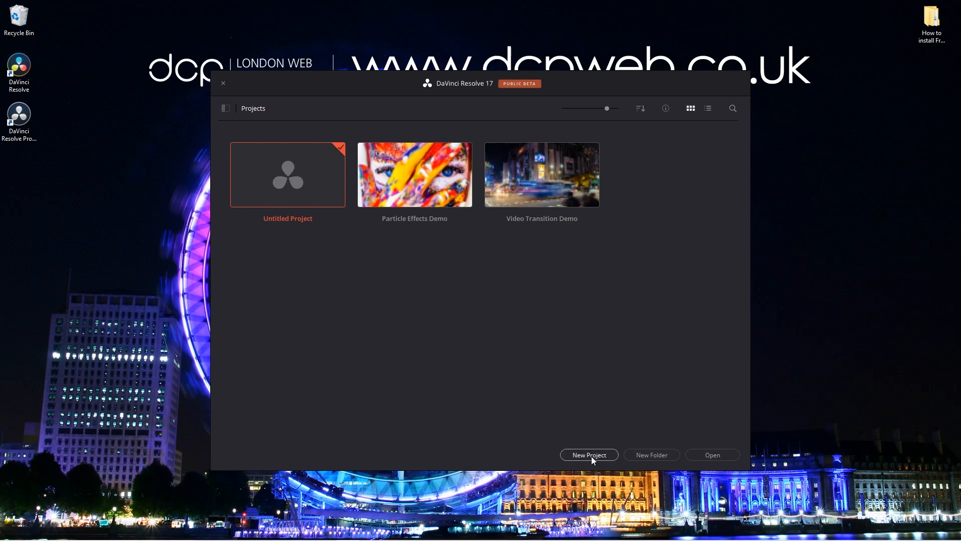
- Start a new project and type 'tet' as its name
{"action": "left_click", "coordinate": [587, 454]}
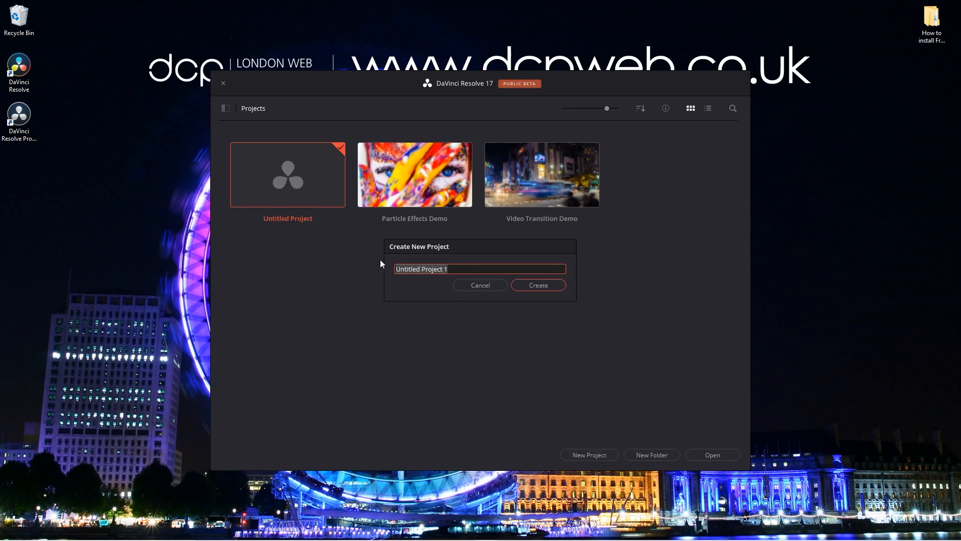
{"action": "type", "text": "tet"}
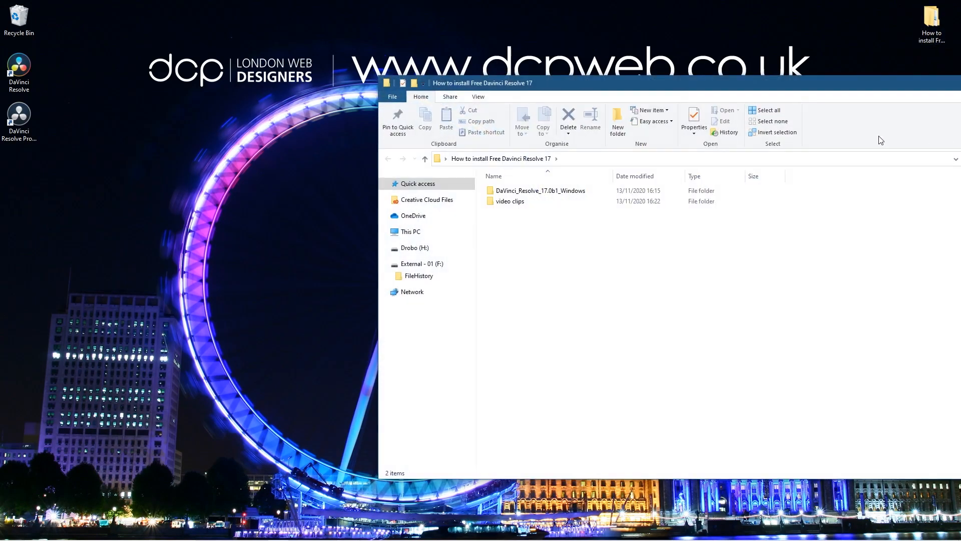
- Open the video clips folder and return to the taskbar
{"action": "double_click", "coordinate": [508, 201]}
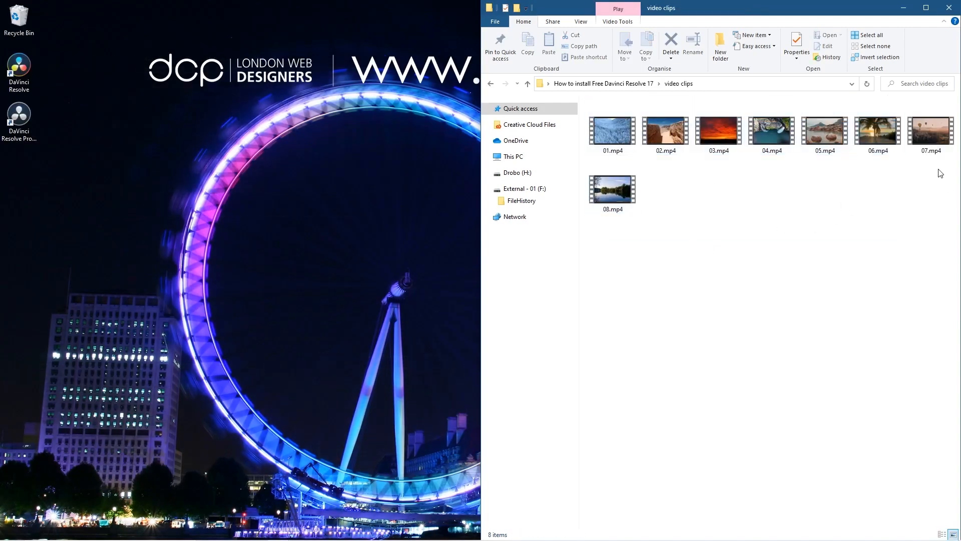
{"action": "mouse_move", "coordinate": [867, 262]}
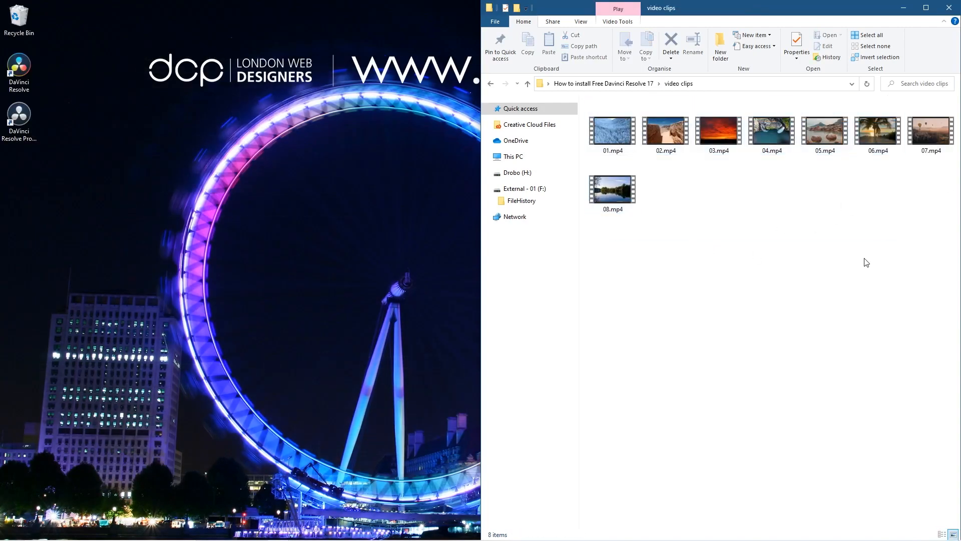
{"action": "left_click", "coordinate": [8, 530]}
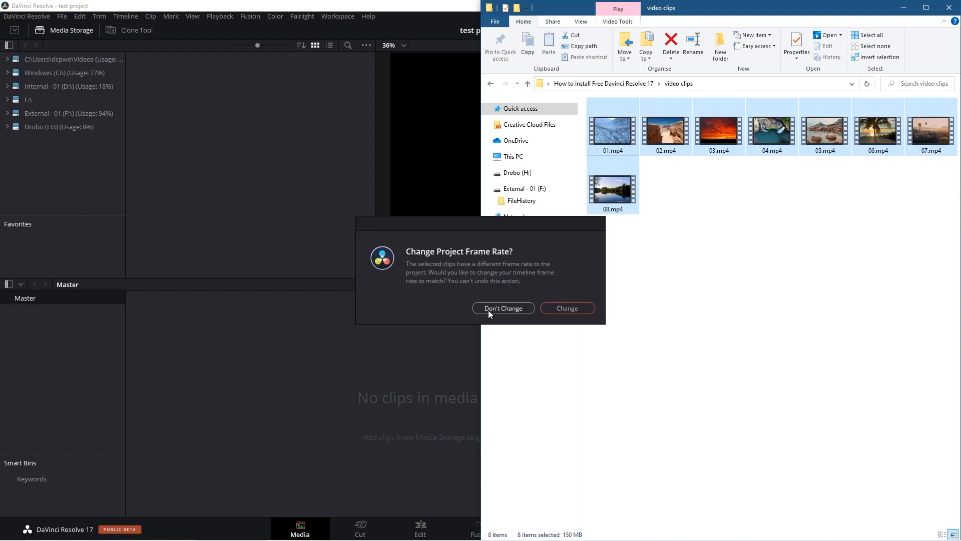
- Keep the project's existing frame rate and preview clips 08.mp4 and 05.mp4
{"action": "left_click", "coordinate": [503, 307]}
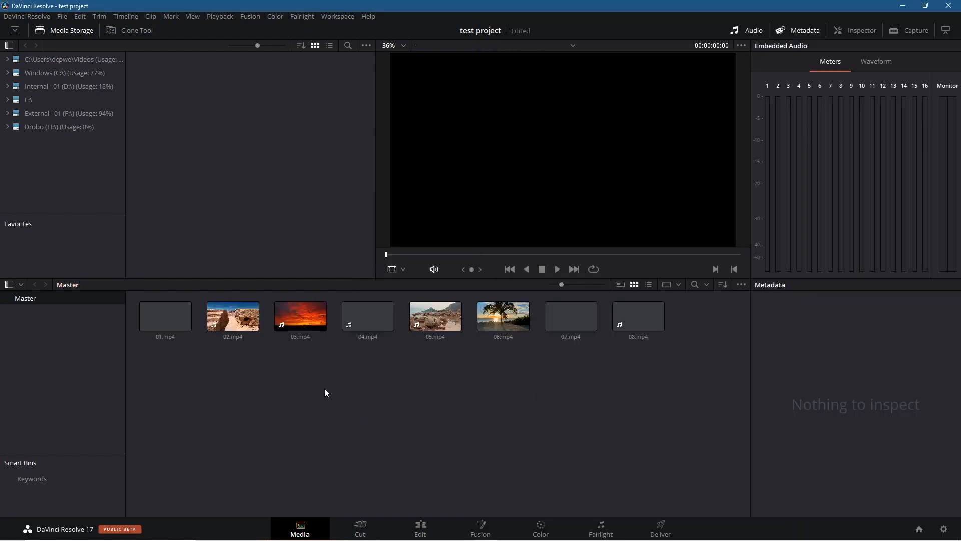
{"action": "left_click", "coordinate": [637, 315]}
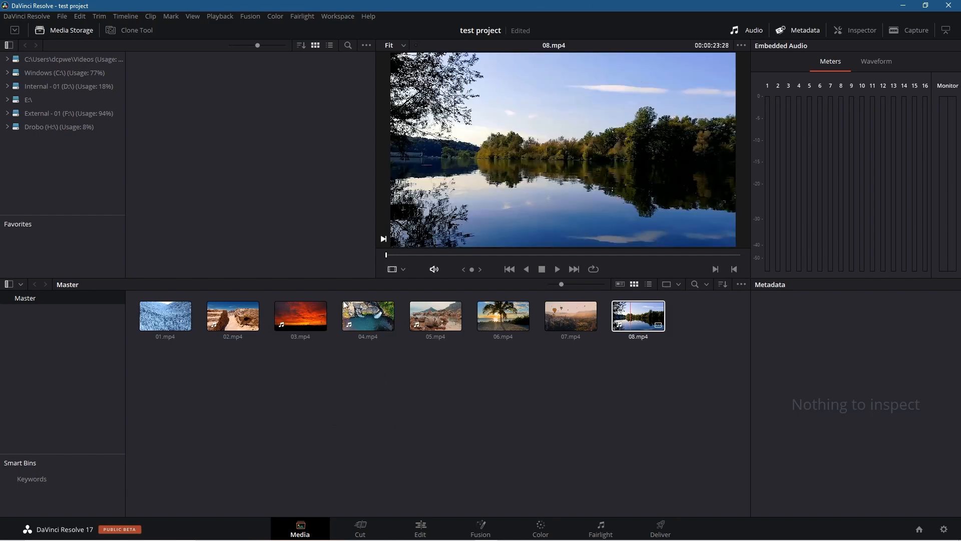
{"action": "left_click", "coordinate": [434, 316]}
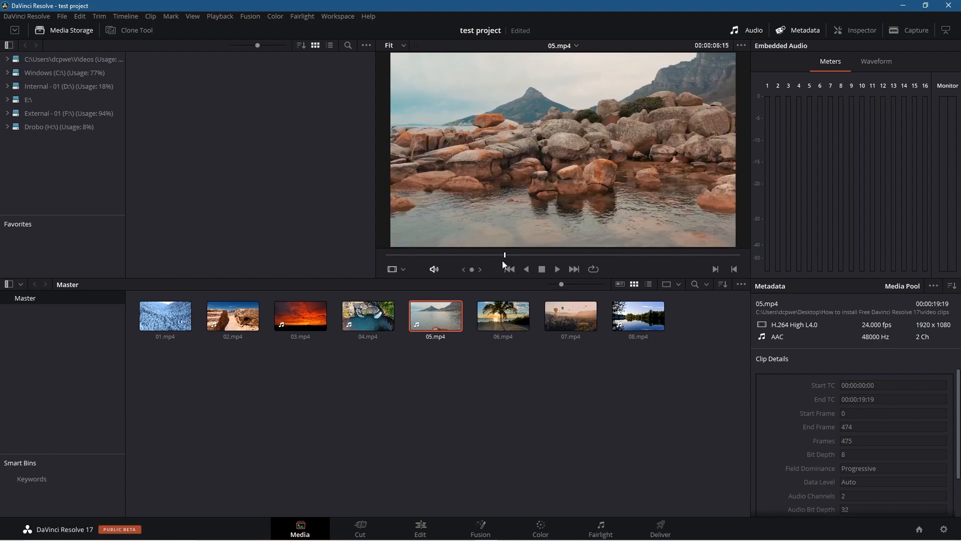
{"action": "left_click", "coordinate": [360, 527]}
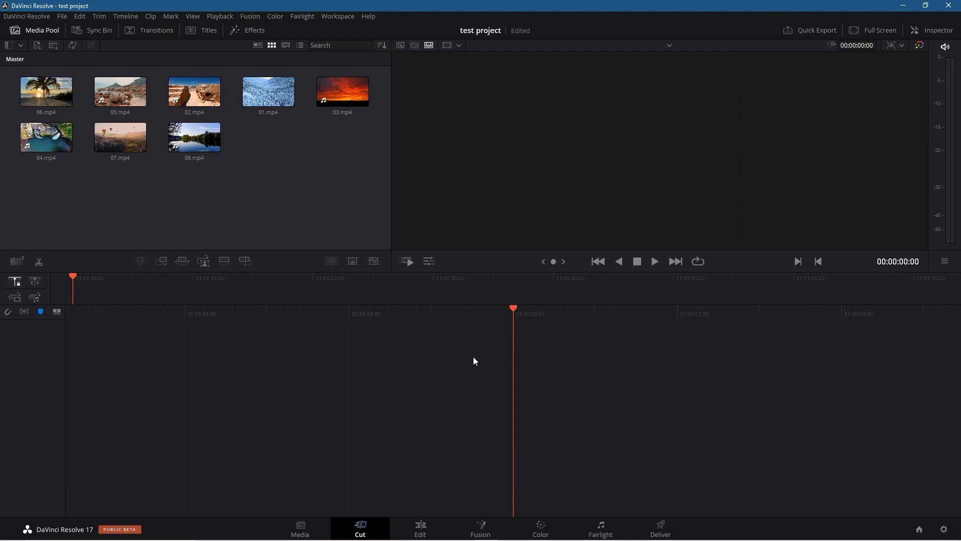
- On the Edit page, scrub and play the snowy clip, leaving the playhead near 01.mp4's end
{"action": "left_click", "coordinate": [421, 528]}
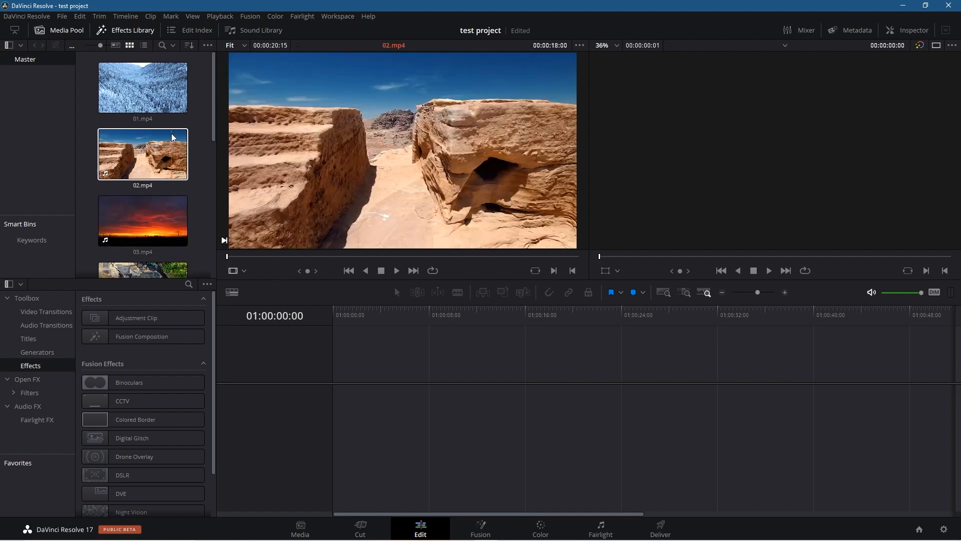
{"action": "left_click", "coordinate": [142, 87]}
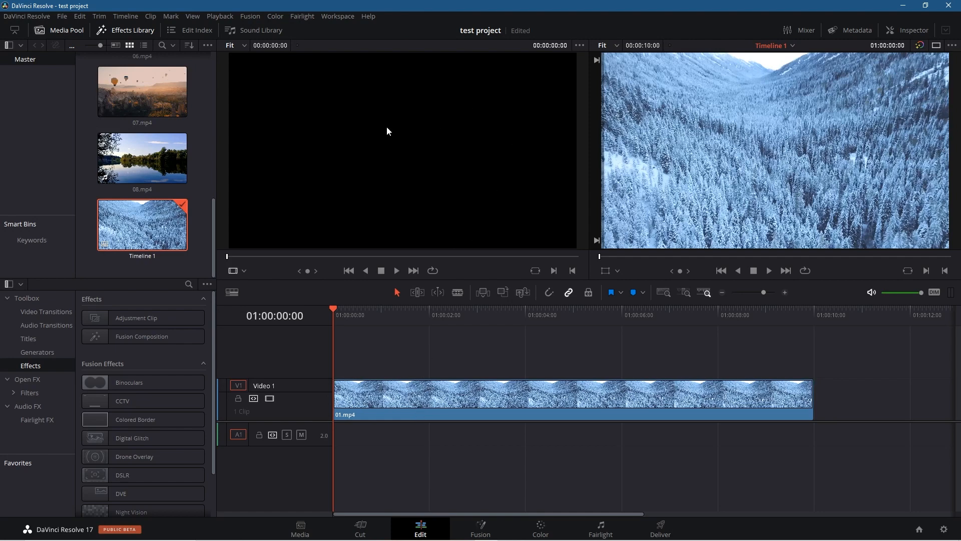
{"action": "mouse_move", "coordinate": [758, 153]}
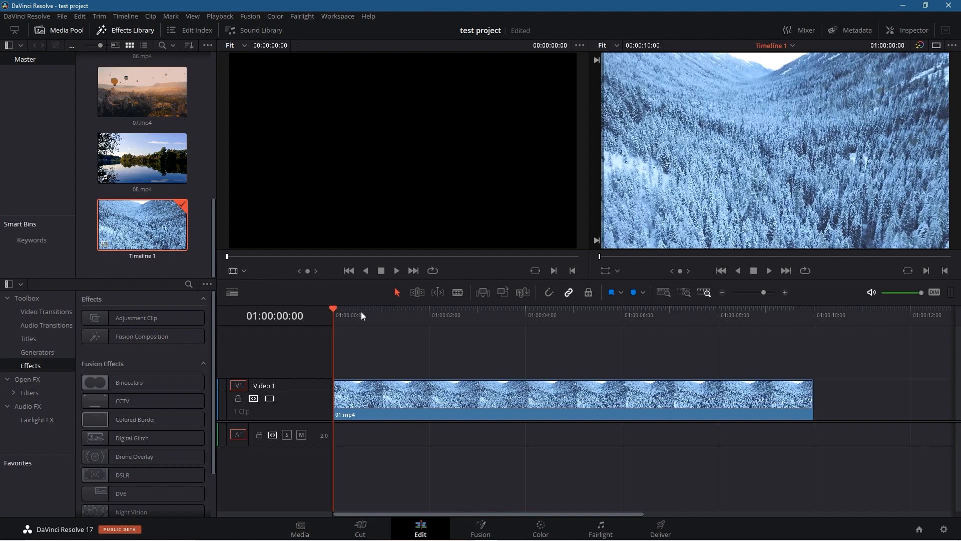
{"action": "left_click", "coordinate": [502, 308]}
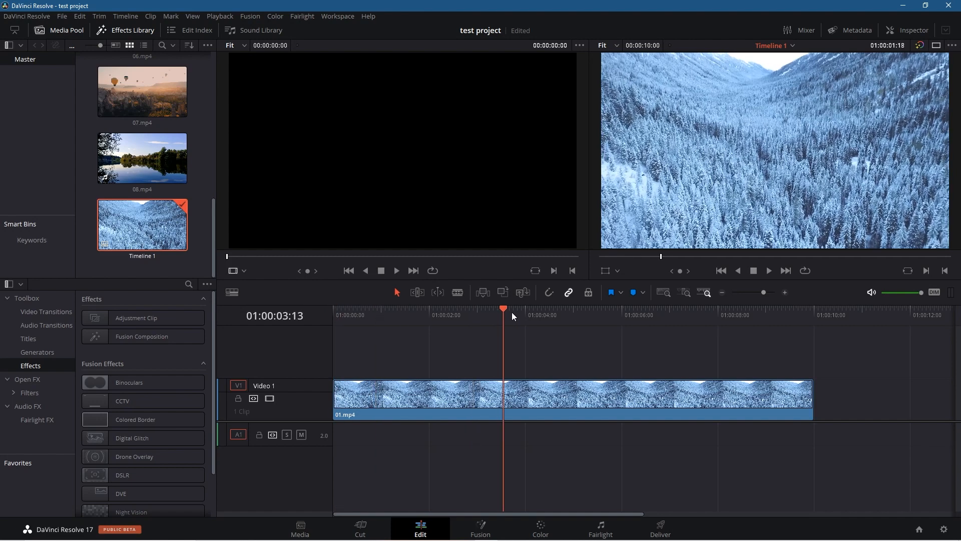
{"action": "left_click", "coordinate": [592, 308]}
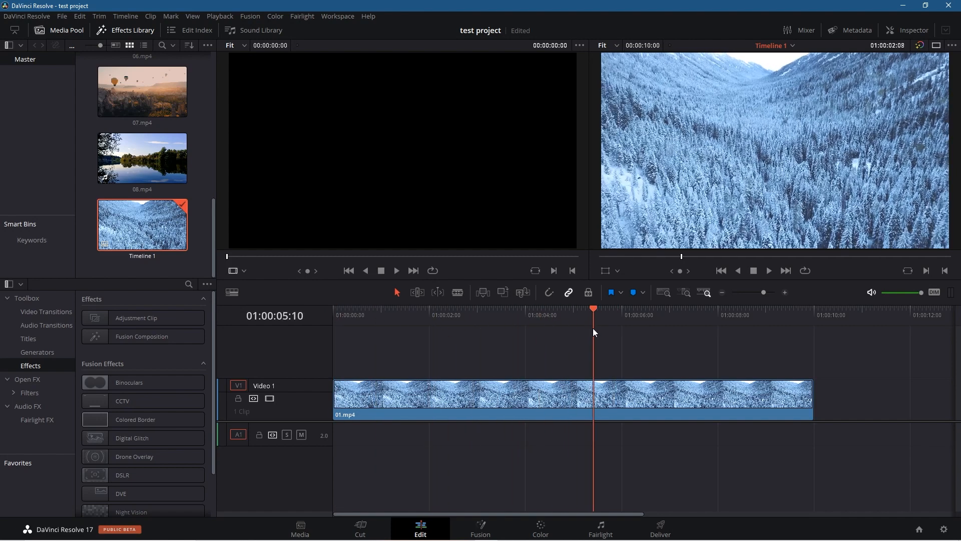
{"action": "left_click", "coordinate": [768, 270]}
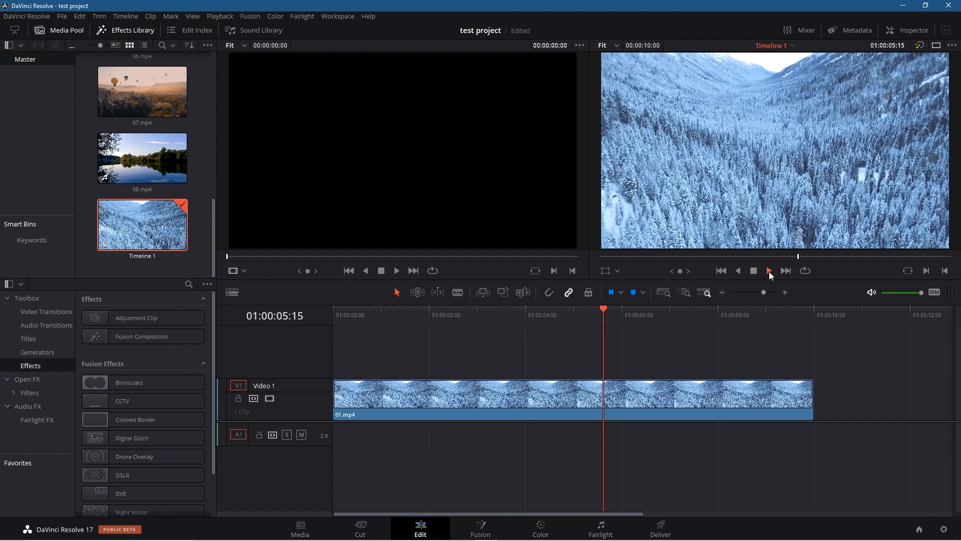
{"action": "left_click", "coordinate": [768, 270]}
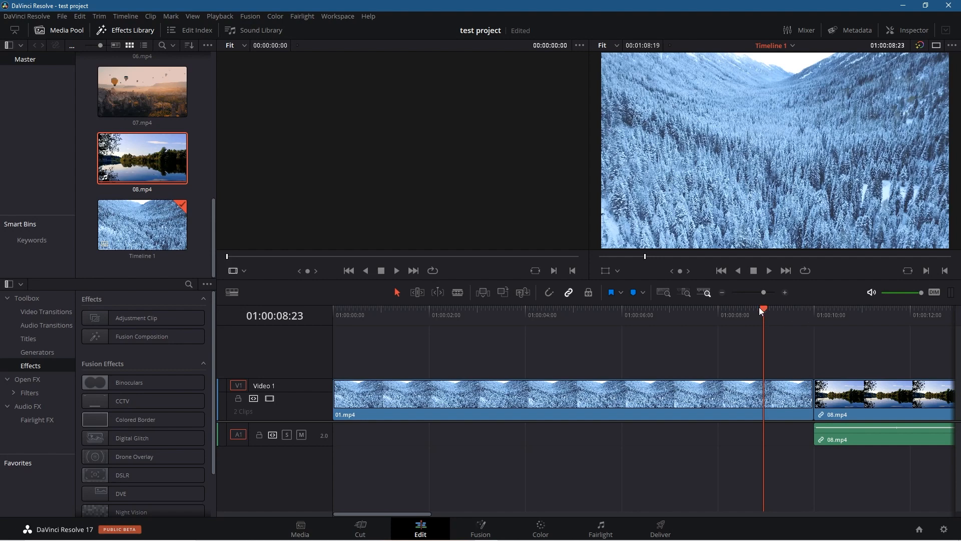
{"action": "left_click", "coordinate": [847, 310]}
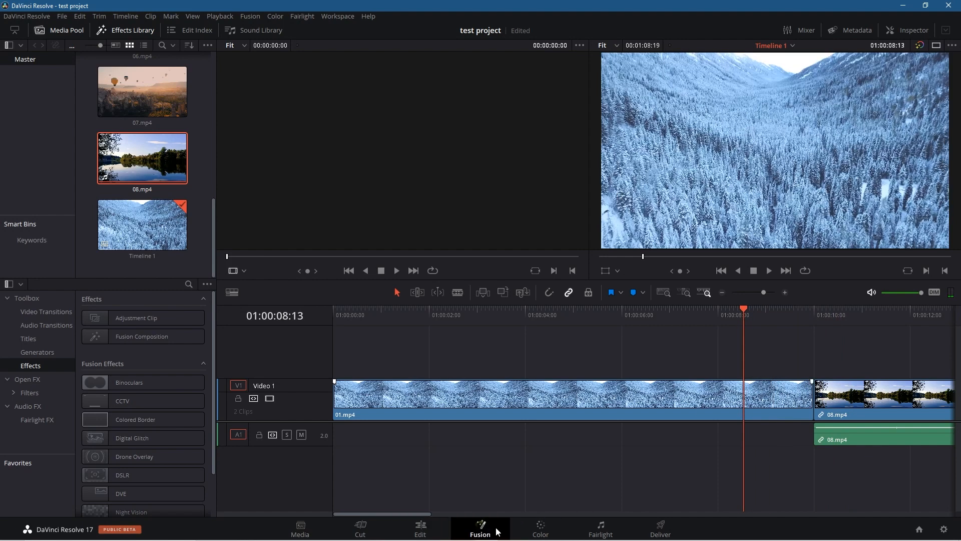
{"action": "mouse_move", "coordinate": [494, 317]}
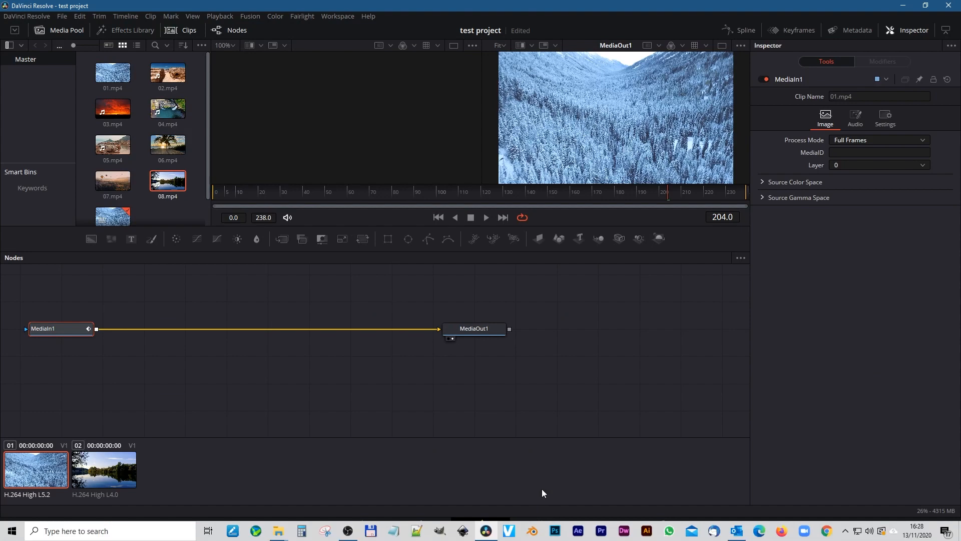
- On the Color page, raise the master Gain wheel to 1.19
{"action": "left_click", "coordinate": [538, 529]}
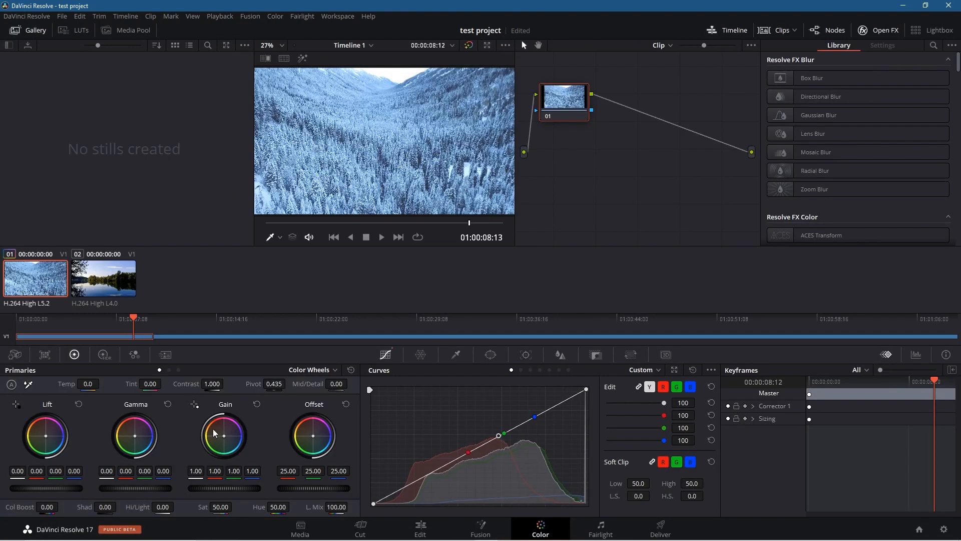
{"action": "left_click_drag", "start_coordinate": [223, 435], "coordinate": [227, 438]}
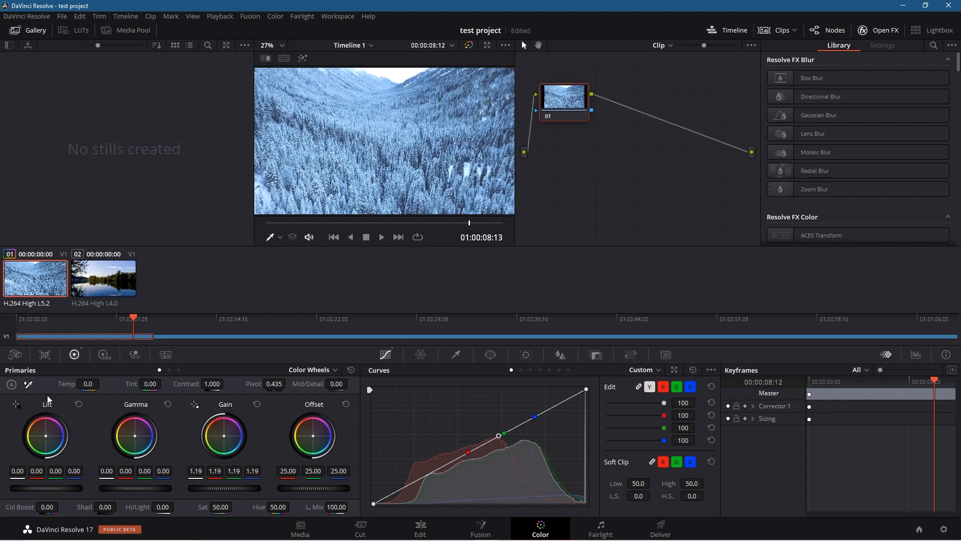
{"action": "mouse_move", "coordinate": [401, 320]}
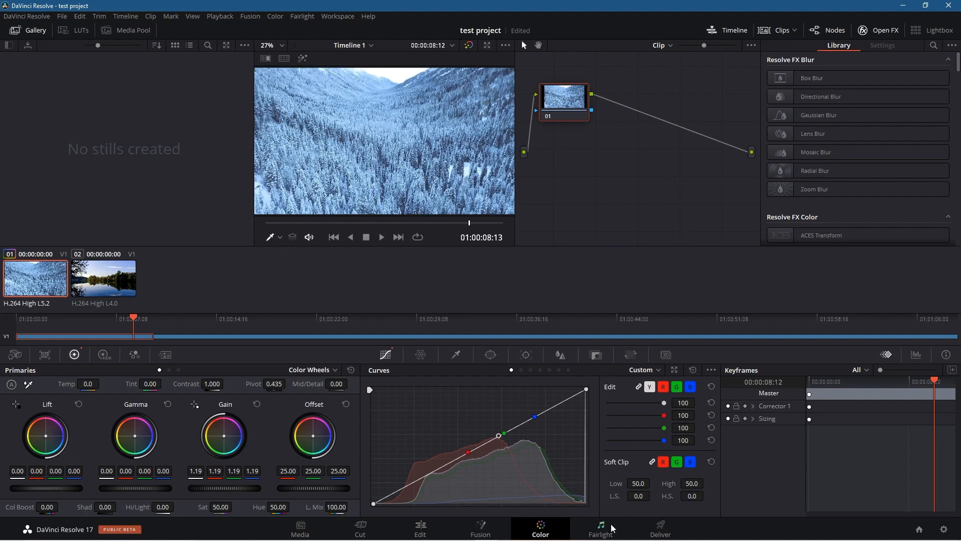
- Look over the Fairlight audio tracks, then bring up the Deliver page's H.264 QuickTime render settings
{"action": "left_click", "coordinate": [599, 529]}
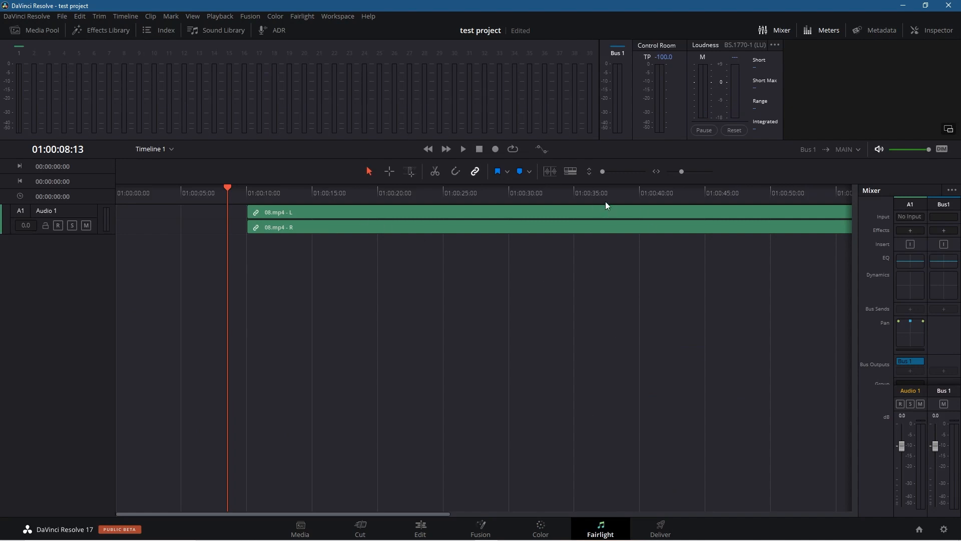
{"action": "mouse_move", "coordinate": [661, 529]}
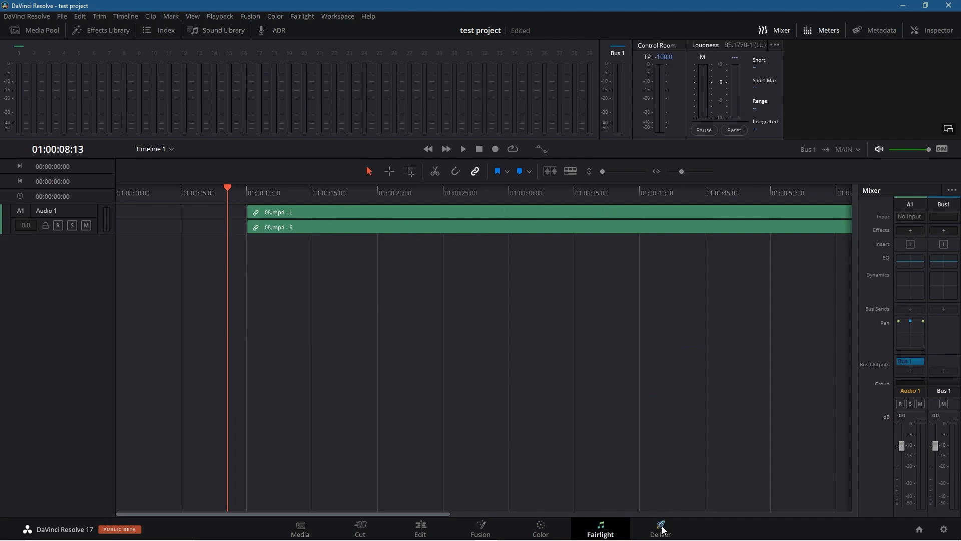
{"action": "left_click", "coordinate": [660, 529]}
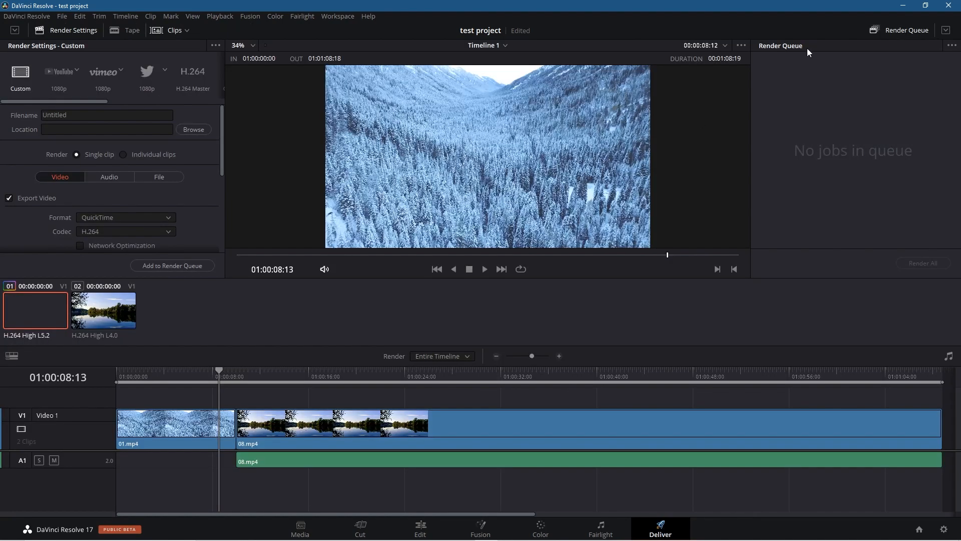
{"action": "mouse_move", "coordinate": [808, 53]}
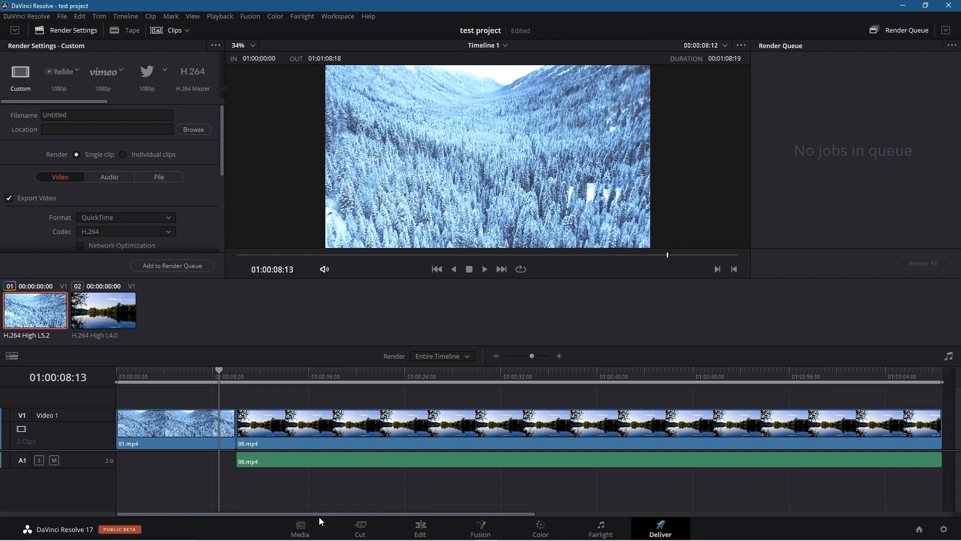
- Step through the Media, Cut, Edit and Fusion pages to the Color page
{"action": "left_click", "coordinate": [300, 527]}
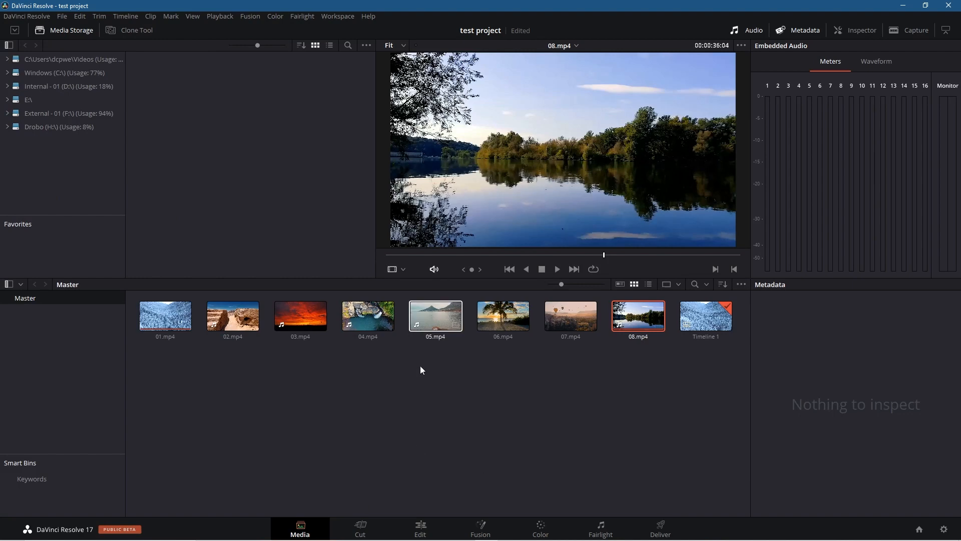
{"action": "left_click", "coordinate": [360, 527]}
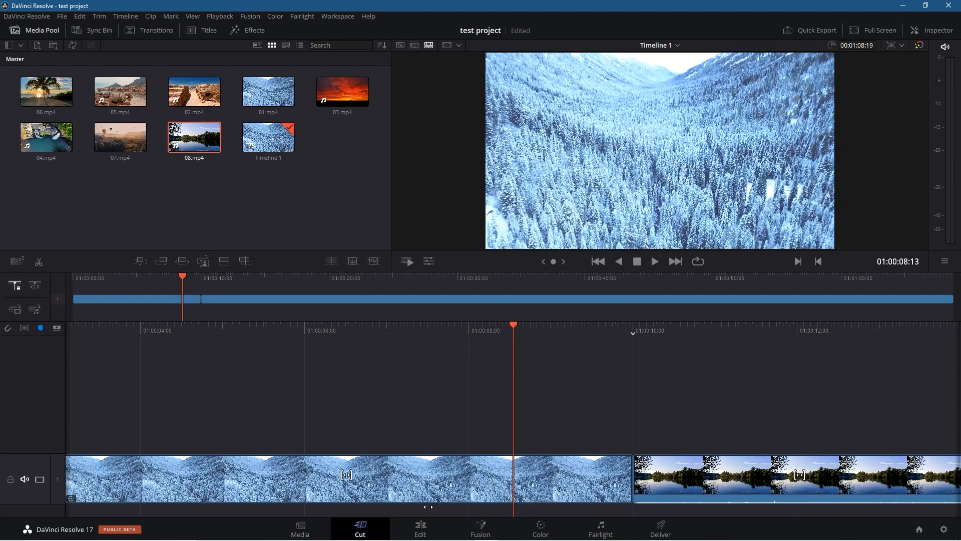
{"action": "left_click", "coordinate": [419, 529]}
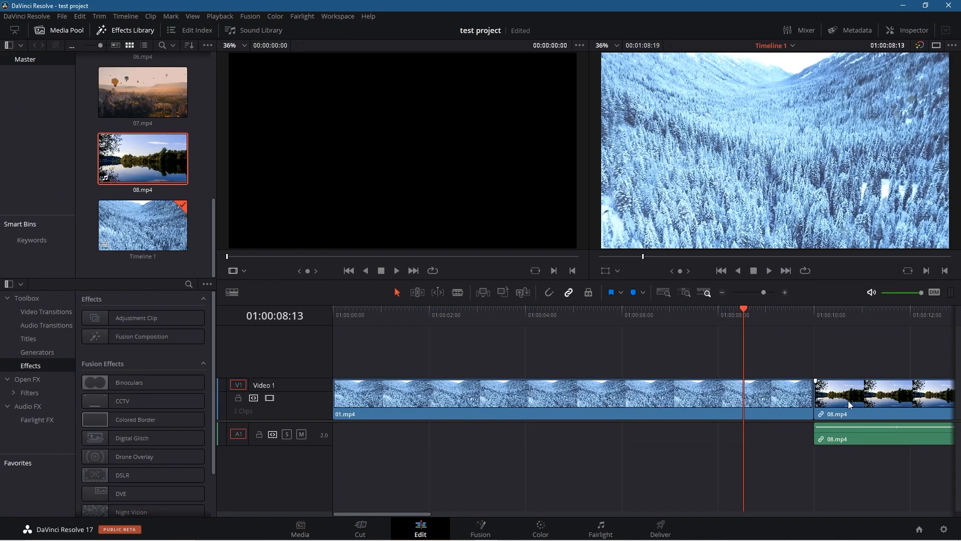
{"action": "mouse_move", "coordinate": [497, 536]}
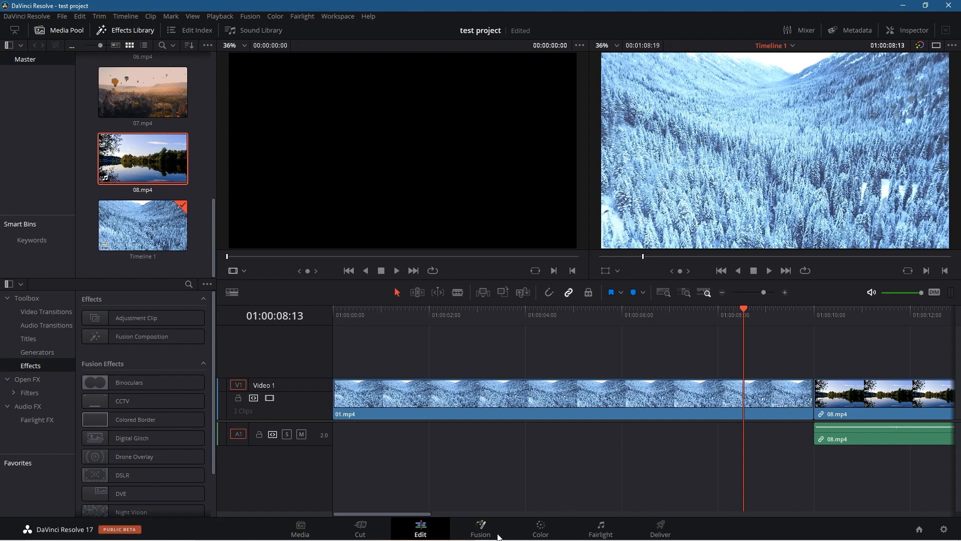
{"action": "left_click", "coordinate": [480, 529]}
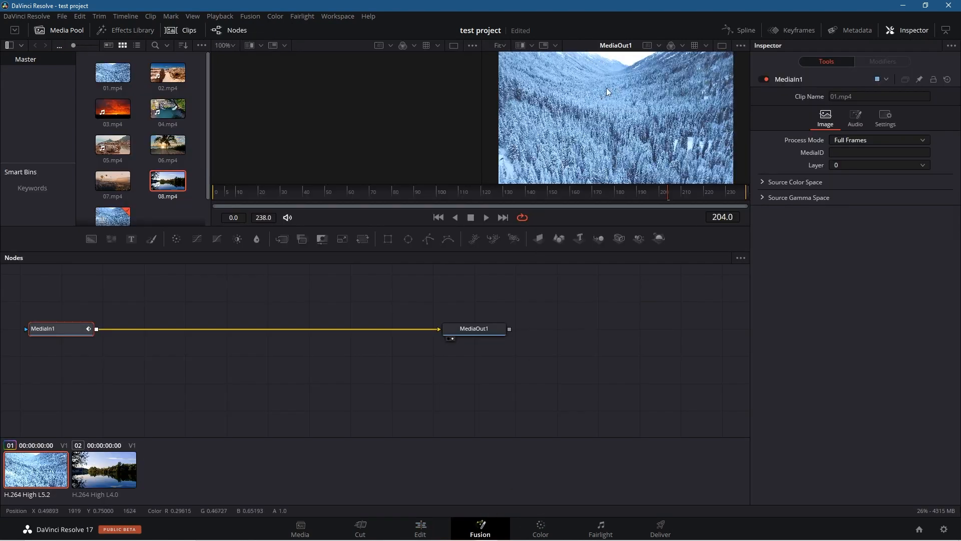
{"action": "left_click", "coordinate": [538, 529]}
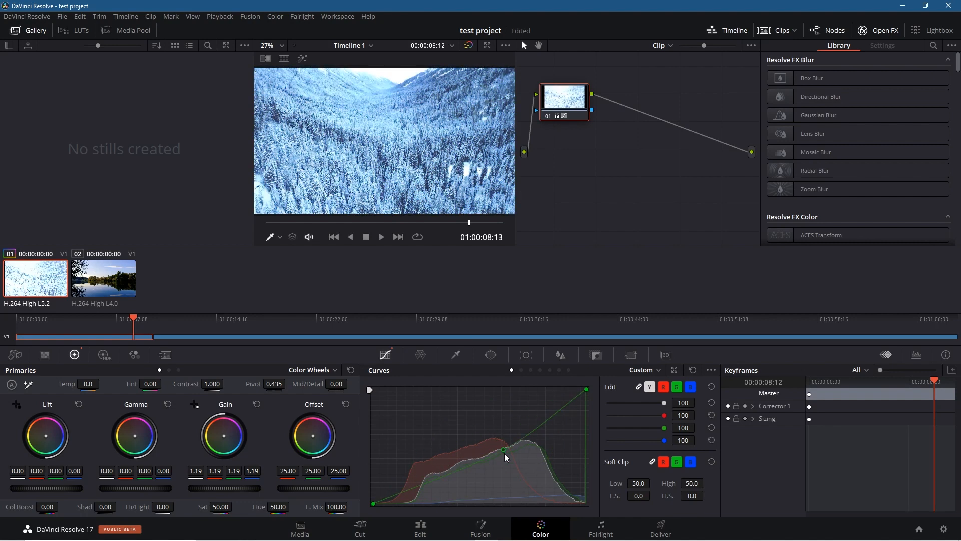
- Bend the Custom Curves to give 01.mp4 a deeper, contrasty blue grade
{"action": "left_click_drag", "start_coordinate": [502, 458], "coordinate": [529, 472]}
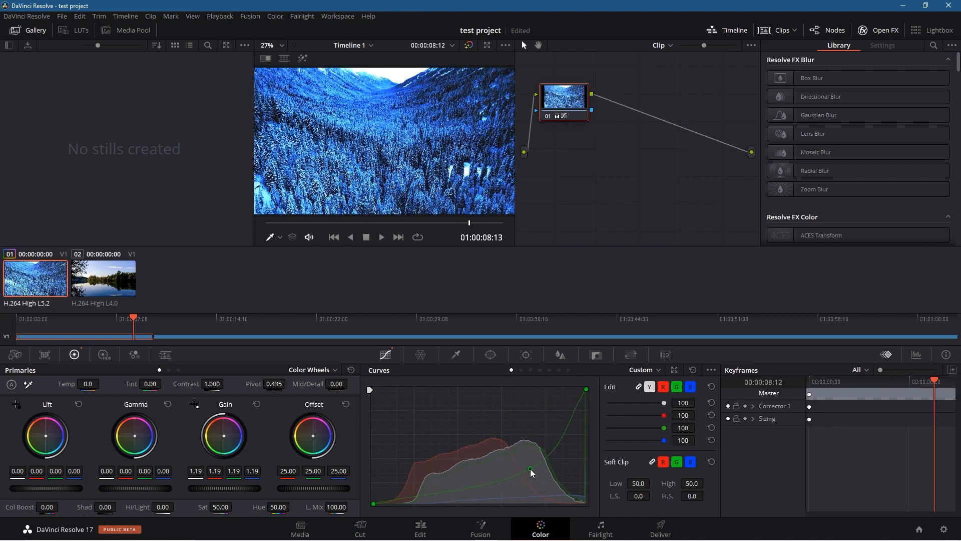
{"action": "left_click_drag", "start_coordinate": [530, 472], "coordinate": [514, 438]}
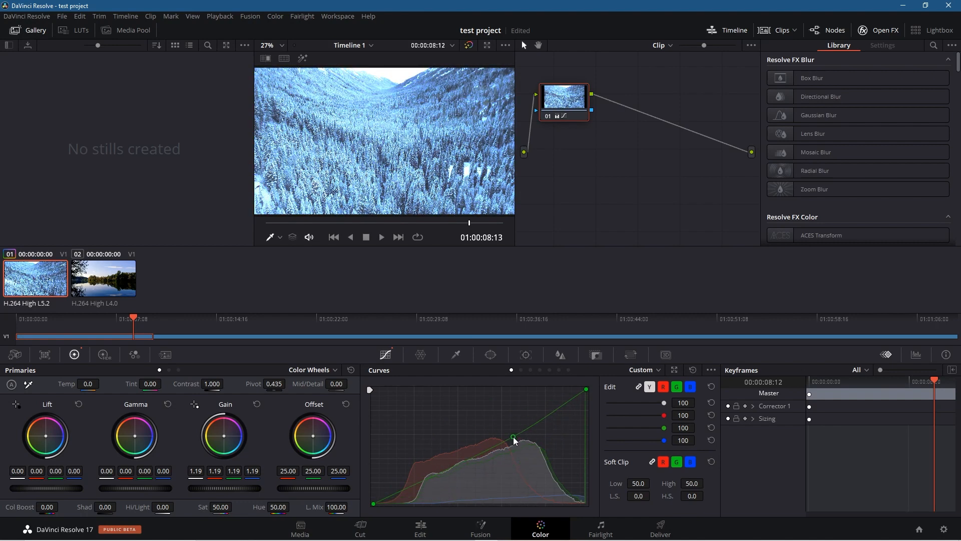
{"action": "left_click_drag", "start_coordinate": [514, 439], "coordinate": [519, 470]}
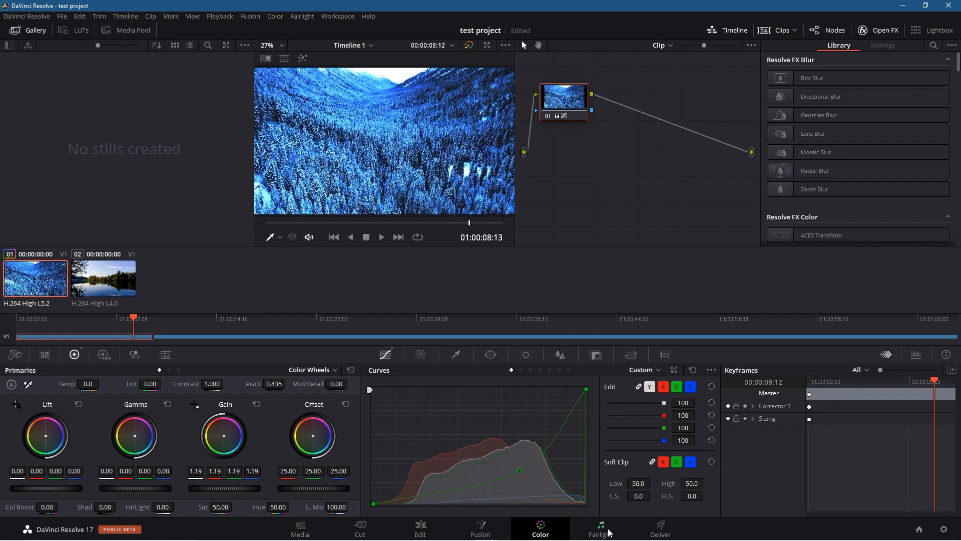
- Pass through Fairlight and reopen the Deliver page for the graded two-clip timeline
{"action": "left_click", "coordinate": [599, 529]}
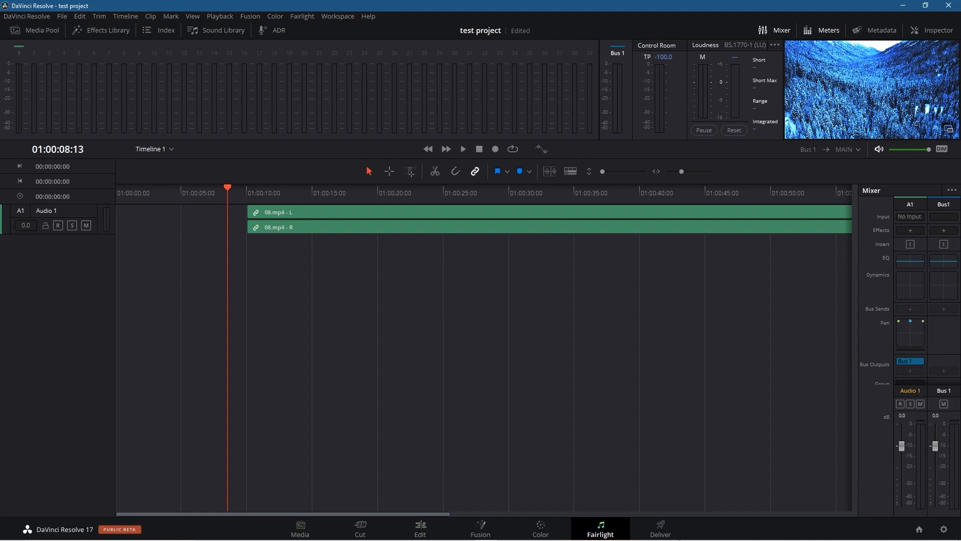
{"action": "left_click", "coordinate": [660, 528]}
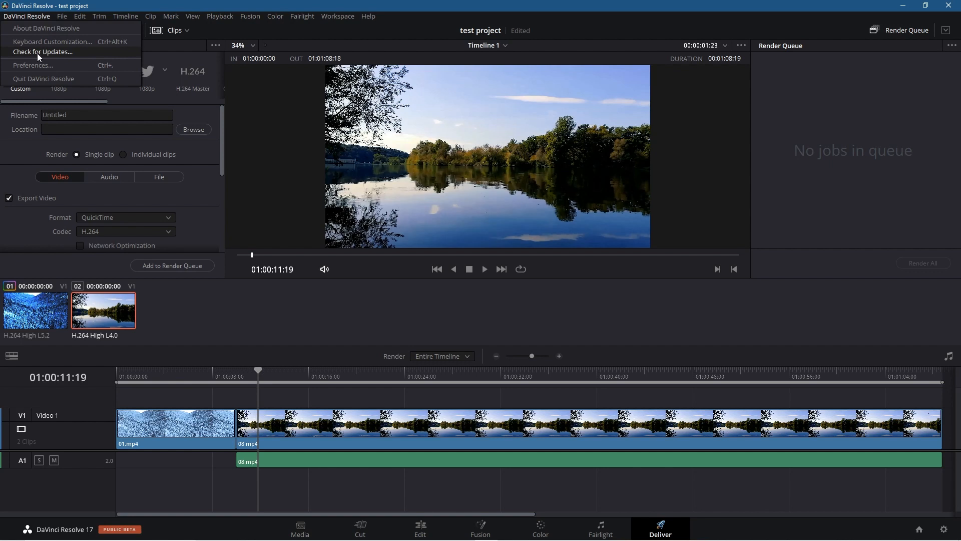
{"action": "mouse_move", "coordinate": [52, 41]}
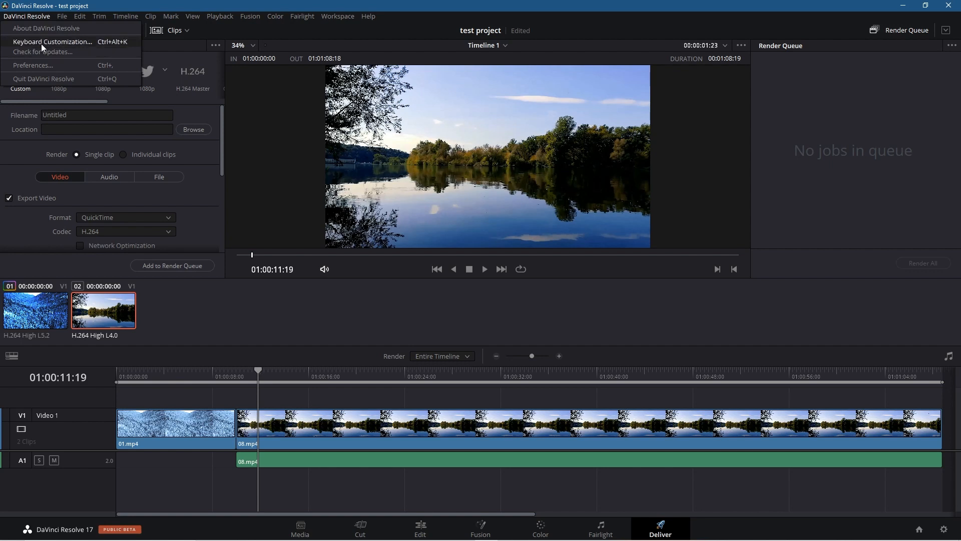